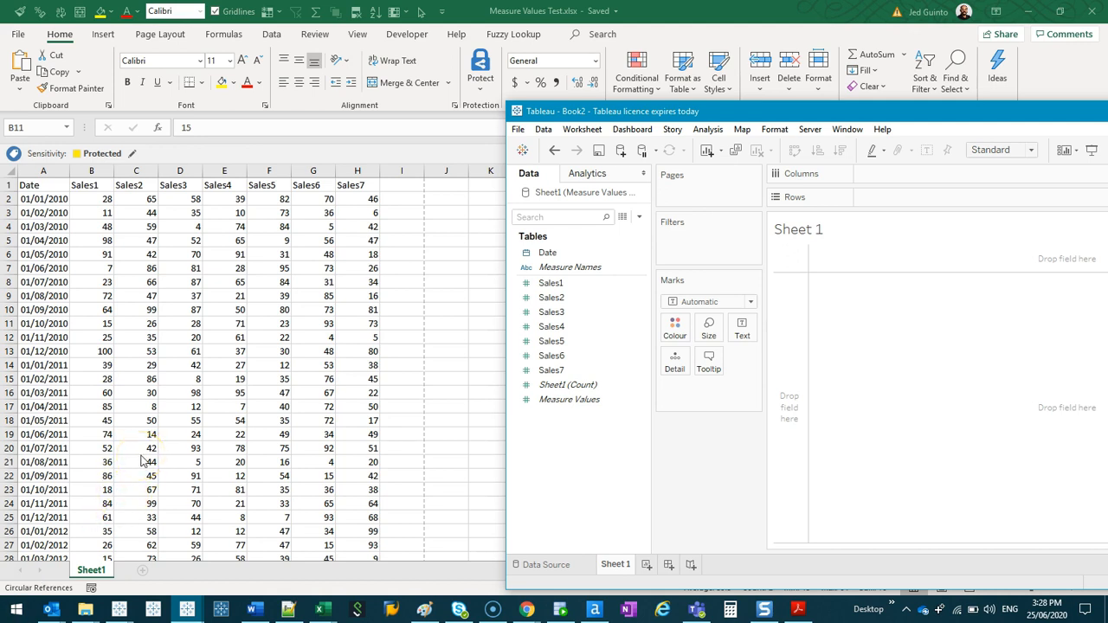
{"action": "mouse_move", "coordinate": [898, 128]}
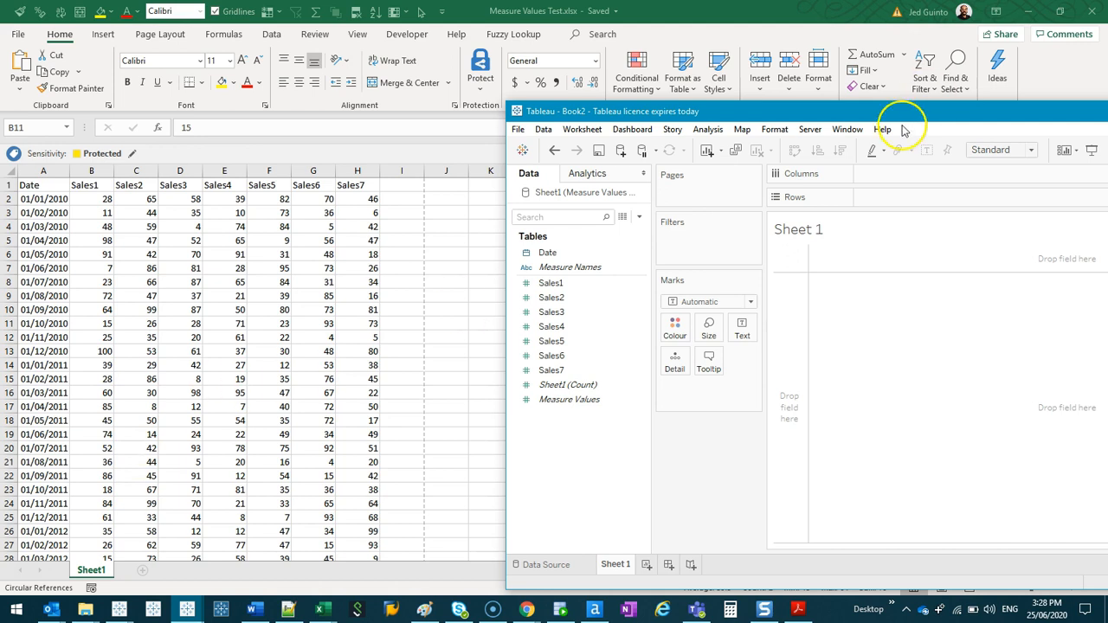
{"action": "mouse_move", "coordinate": [357, 129]}
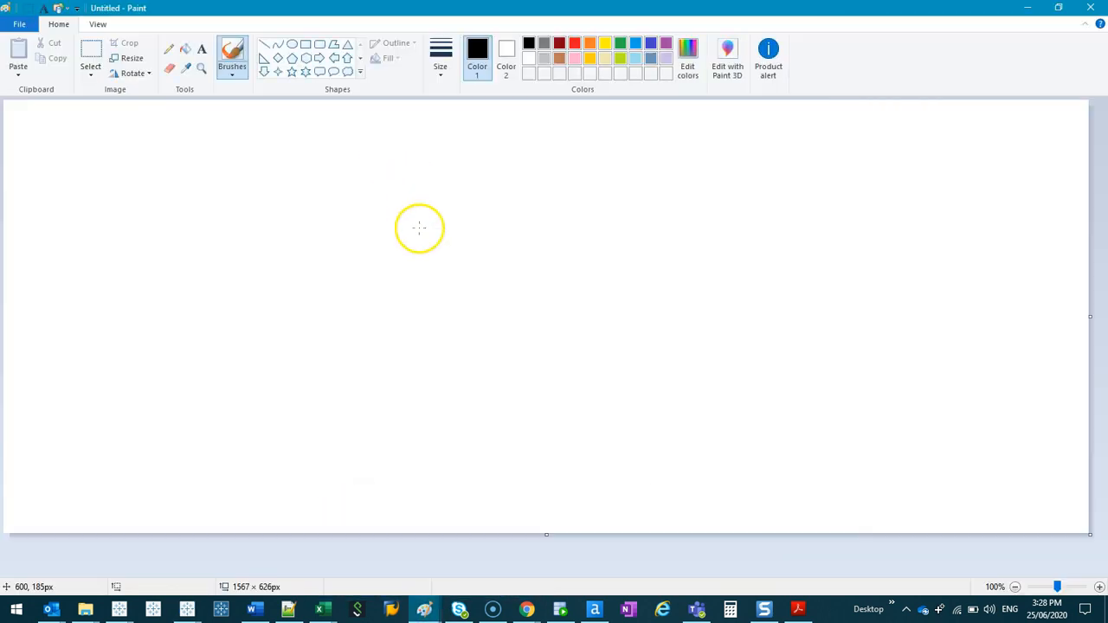
{"action": "mouse_move", "coordinate": [155, 146]}
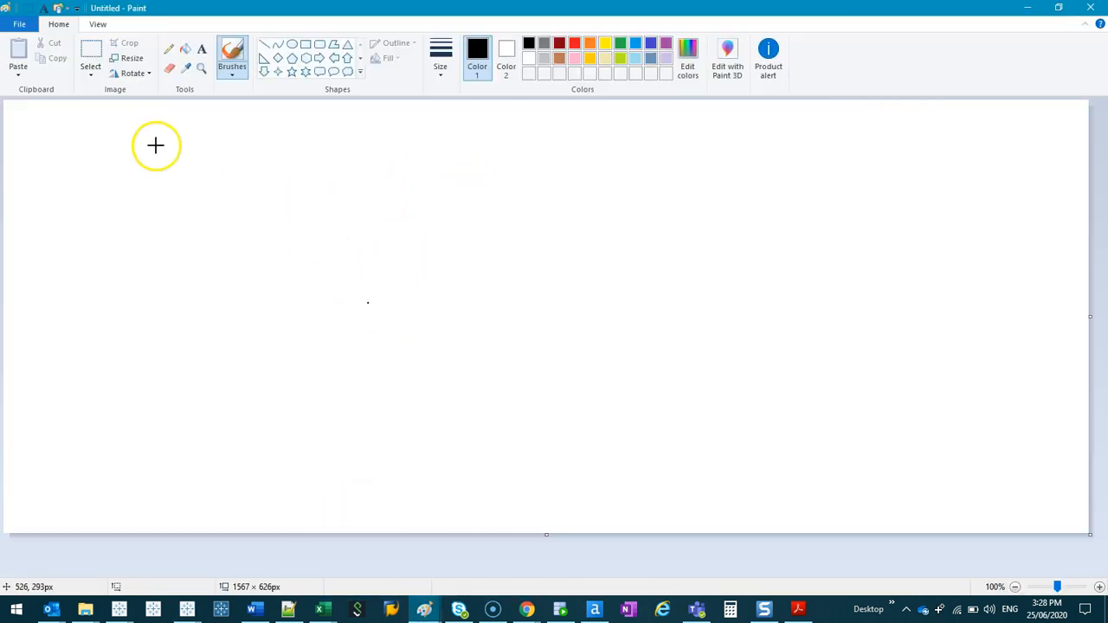
Step: Sketch a red chart in Paint: an axis with bars, wavy lines above, and cross marks
{"action": "left_click_drag", "start_coordinate": [220, 147], "coordinate": [917, 457]}
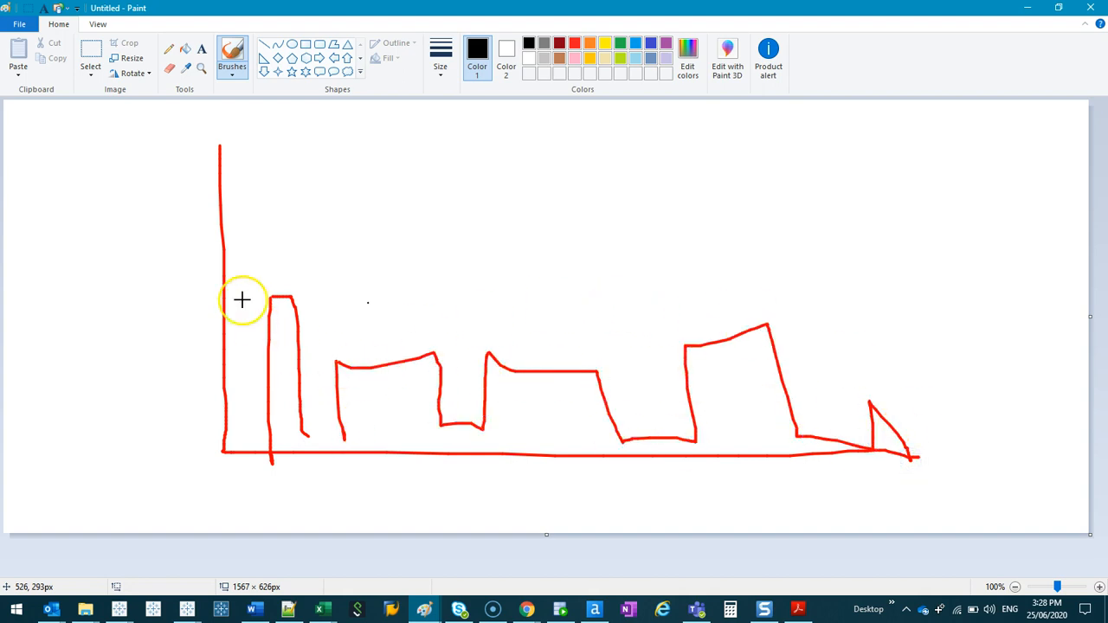
{"action": "left_click_drag", "start_coordinate": [251, 268], "coordinate": [939, 264]}
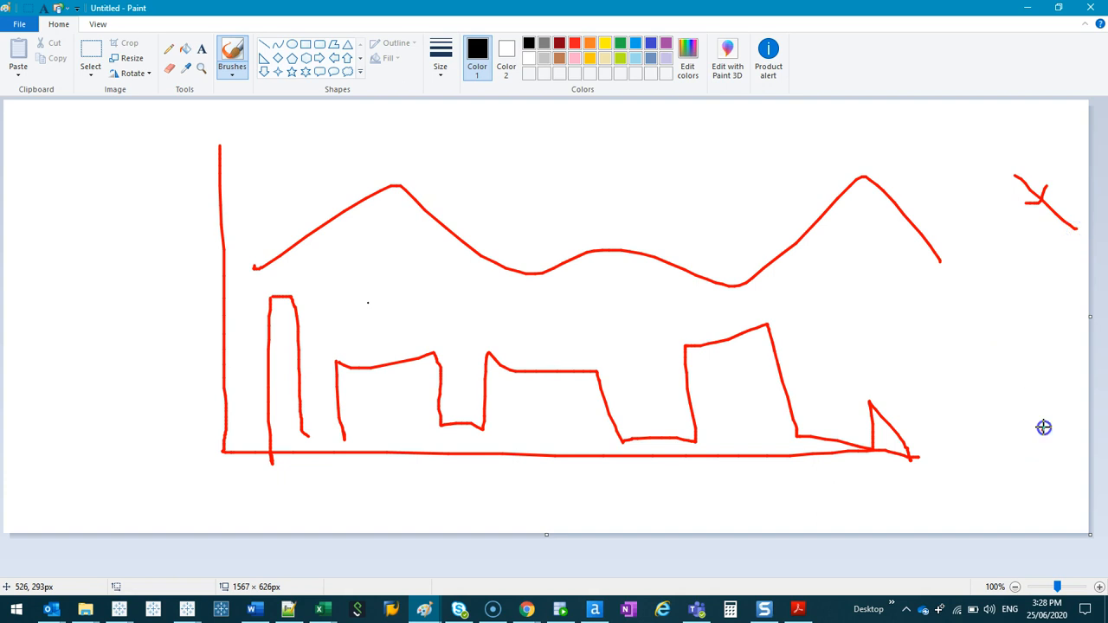
{"action": "left_click_drag", "start_coordinate": [979, 416], "coordinate": [1082, 511]}
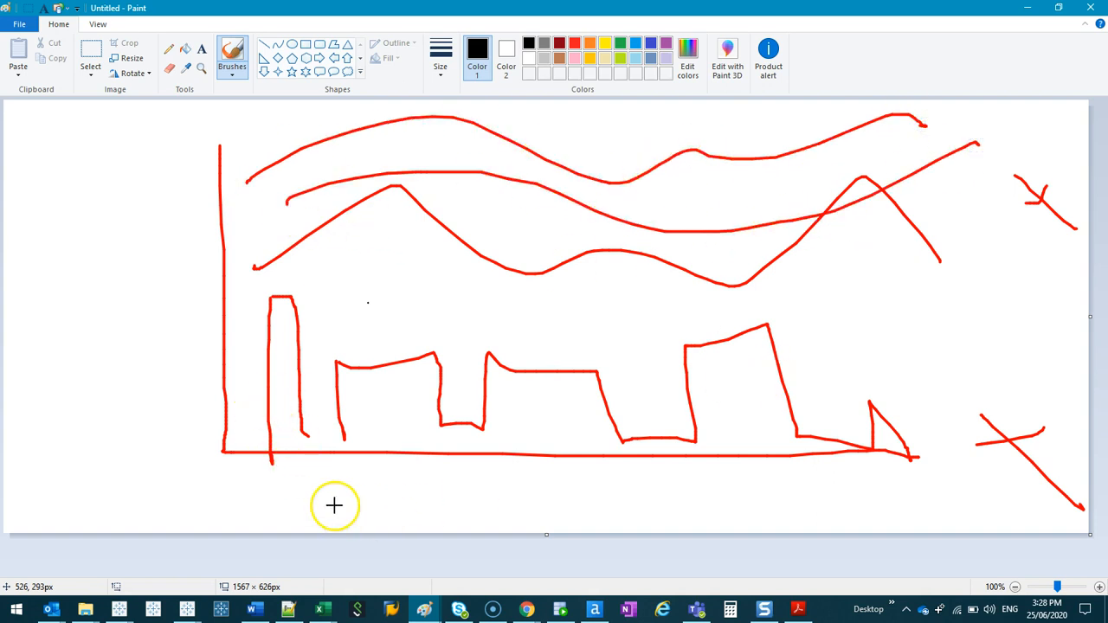
{"action": "mouse_move", "coordinate": [595, 259]}
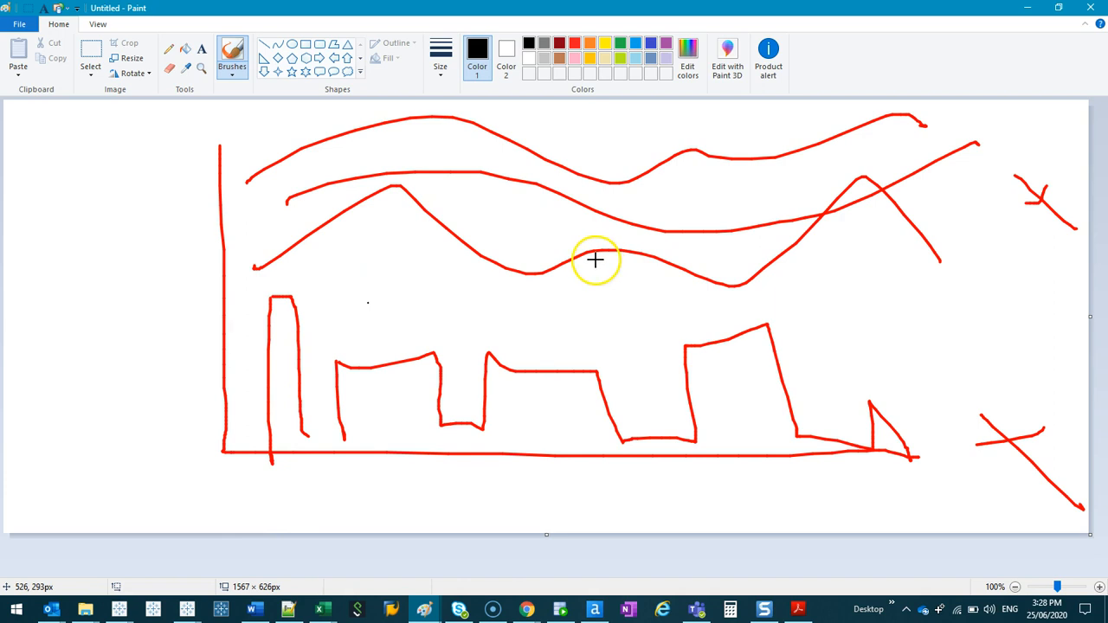
{"action": "mouse_move", "coordinate": [576, 266]}
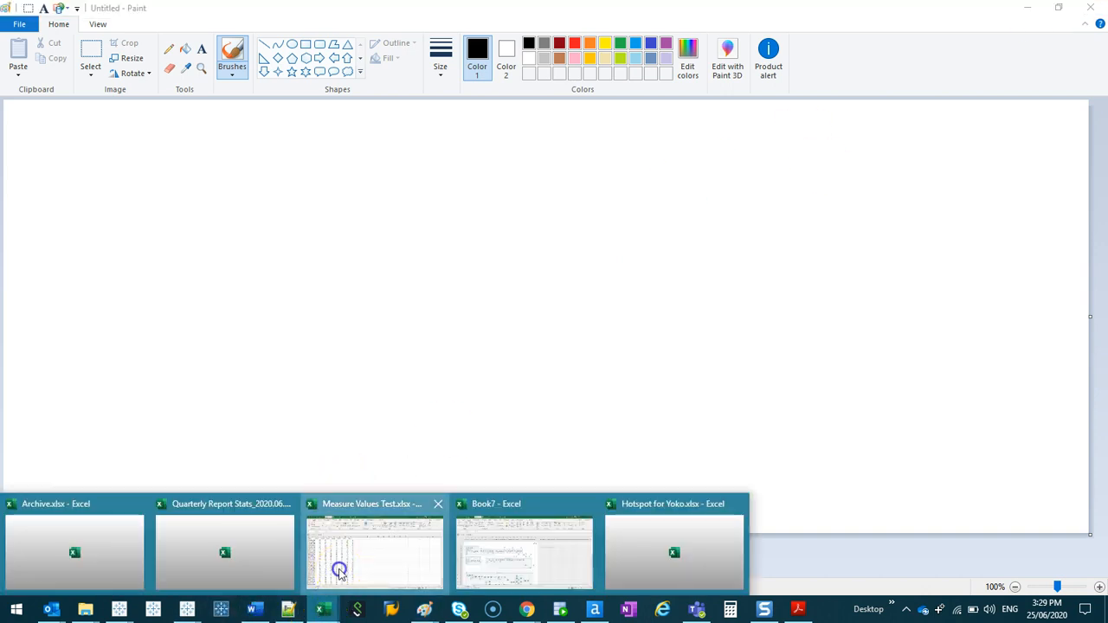
Step: Reopen the Measure Values Test workbook and select its Sales1–Sales7 and Date header cells
{"action": "left_click", "coordinate": [372, 550]}
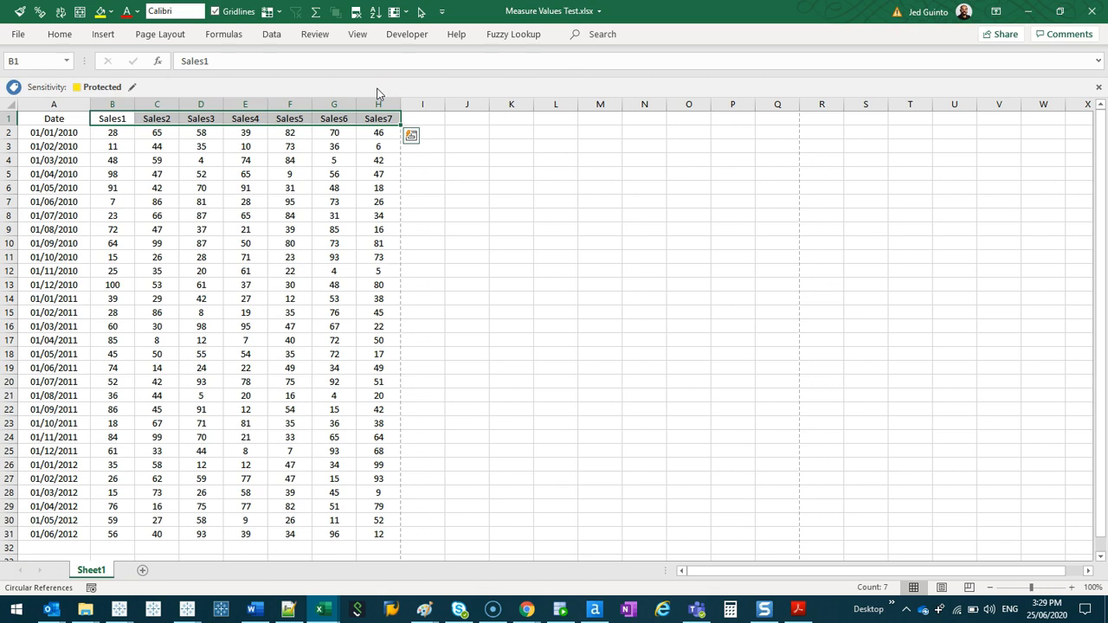
{"action": "left_click", "coordinate": [55, 135]}
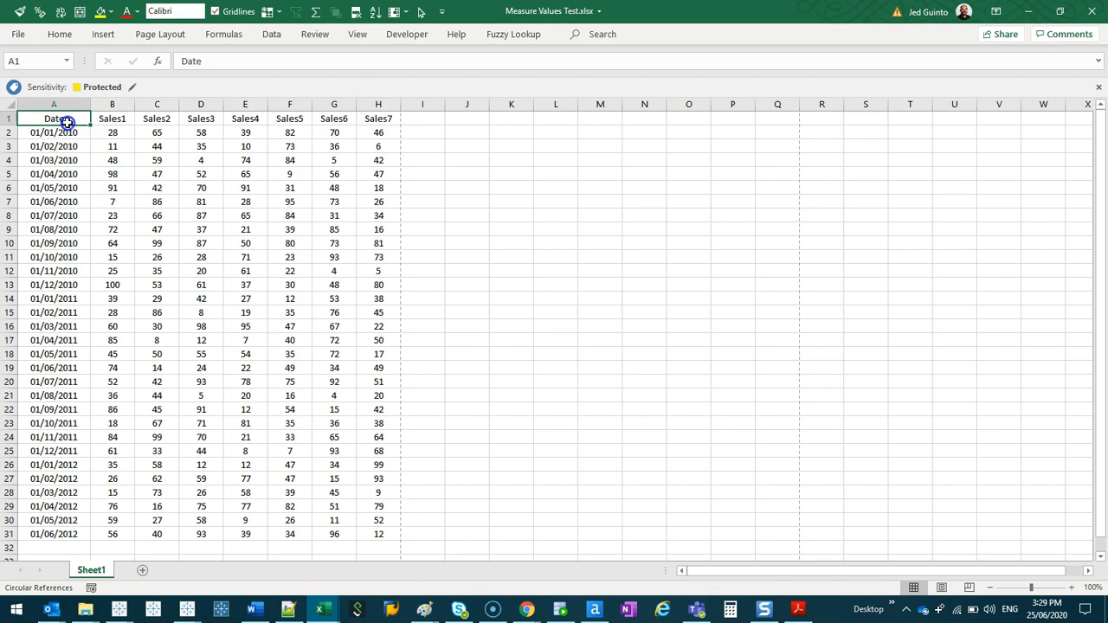
{"action": "left_click", "coordinate": [245, 355]}
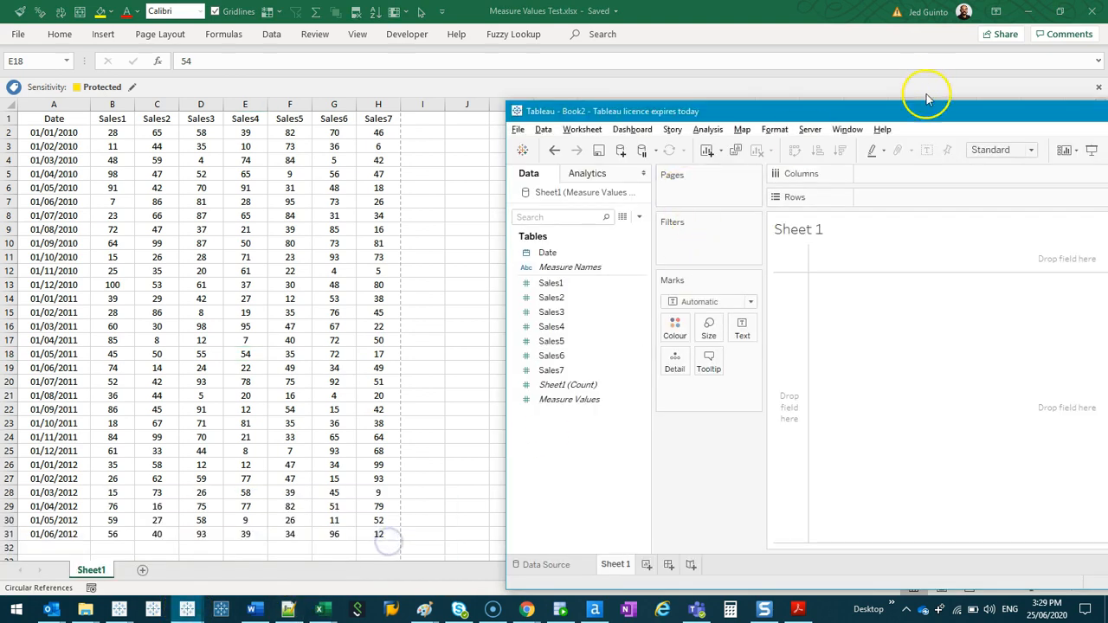
Step: Maximize Tableau and drop the Date field onto the Columns shelf
{"action": "left_click", "coordinate": [926, 95]}
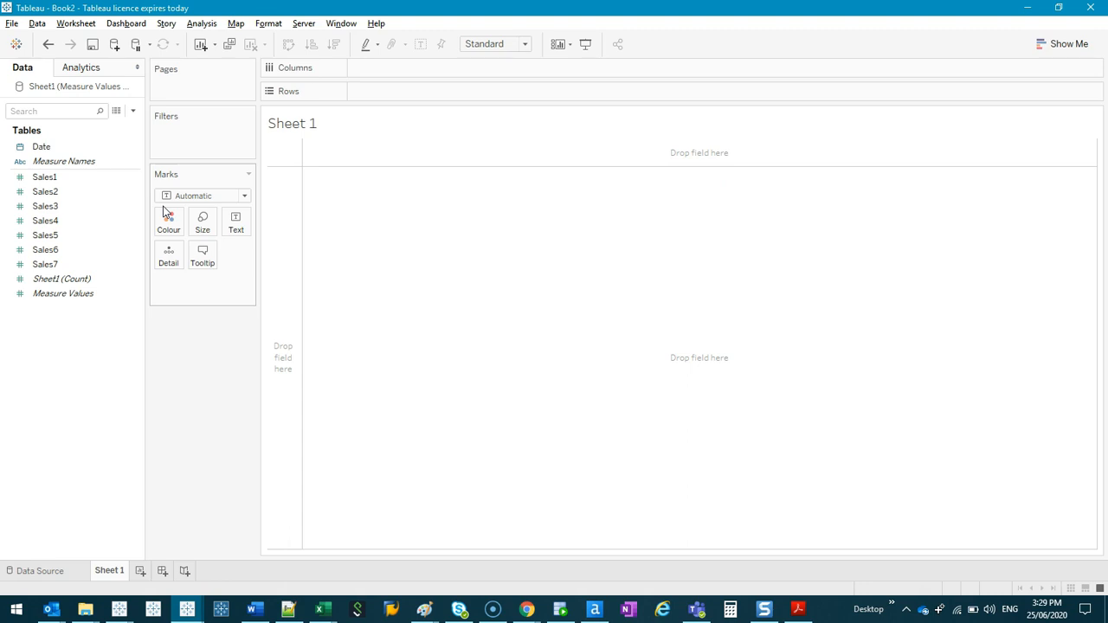
{"action": "left_click_drag", "start_coordinate": [41, 146], "coordinate": [361, 80]}
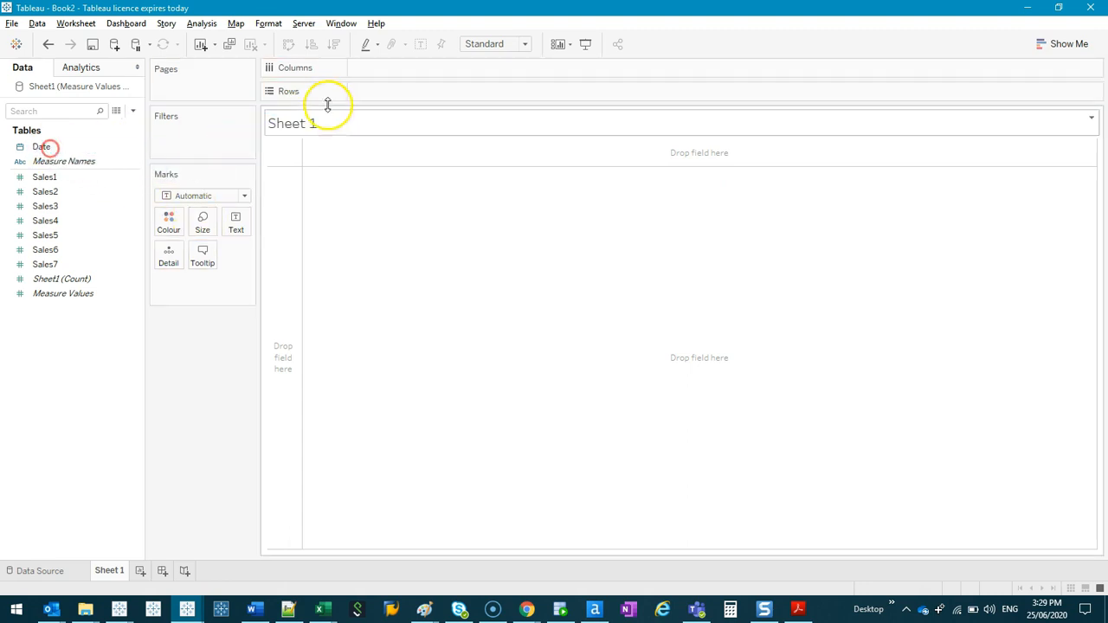
{"action": "left_click_drag", "start_coordinate": [41, 147], "coordinate": [416, 70]}
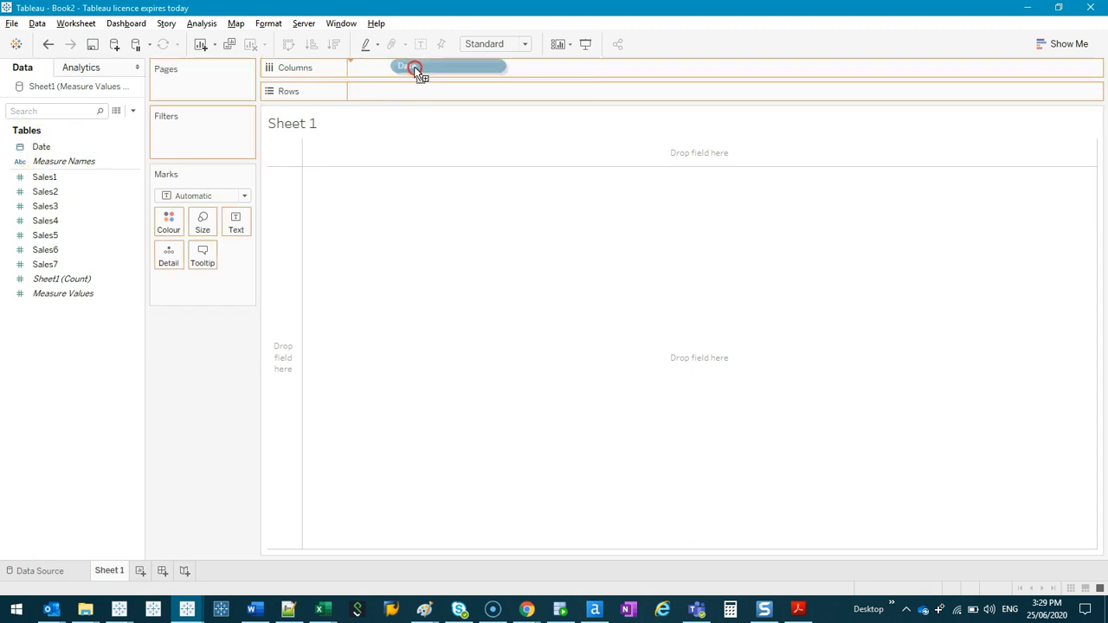
{"action": "left_click_drag", "start_coordinate": [416, 71], "coordinate": [441, 68]}
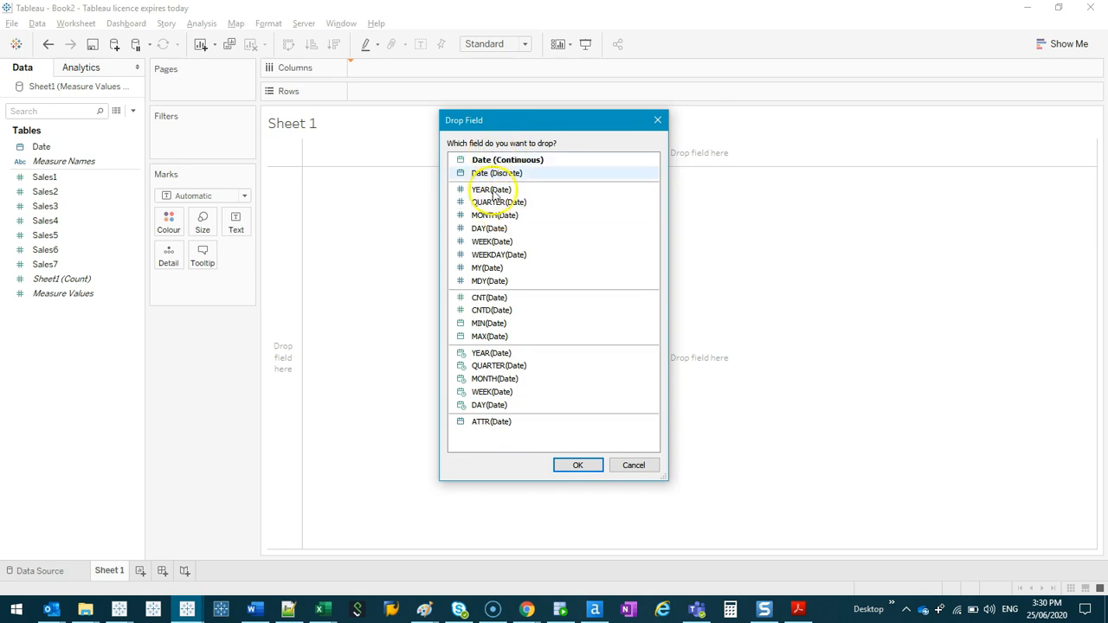
Step: Choose Date (Continuous) in the Drop Field prompt
{"action": "left_click", "coordinate": [501, 159]}
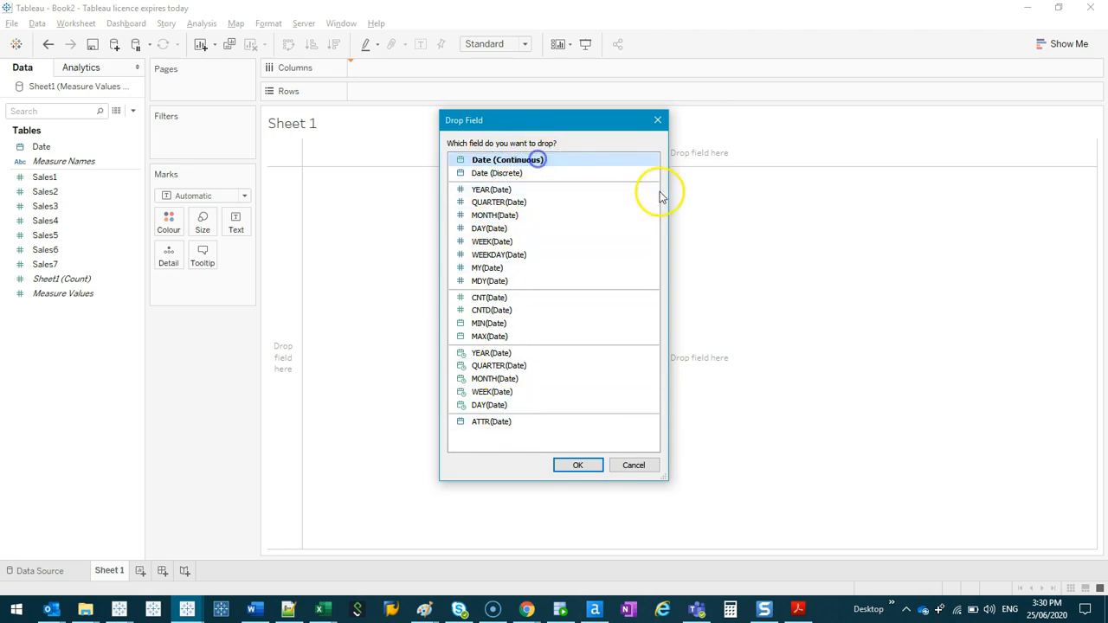
{"action": "mouse_move", "coordinate": [552, 161]}
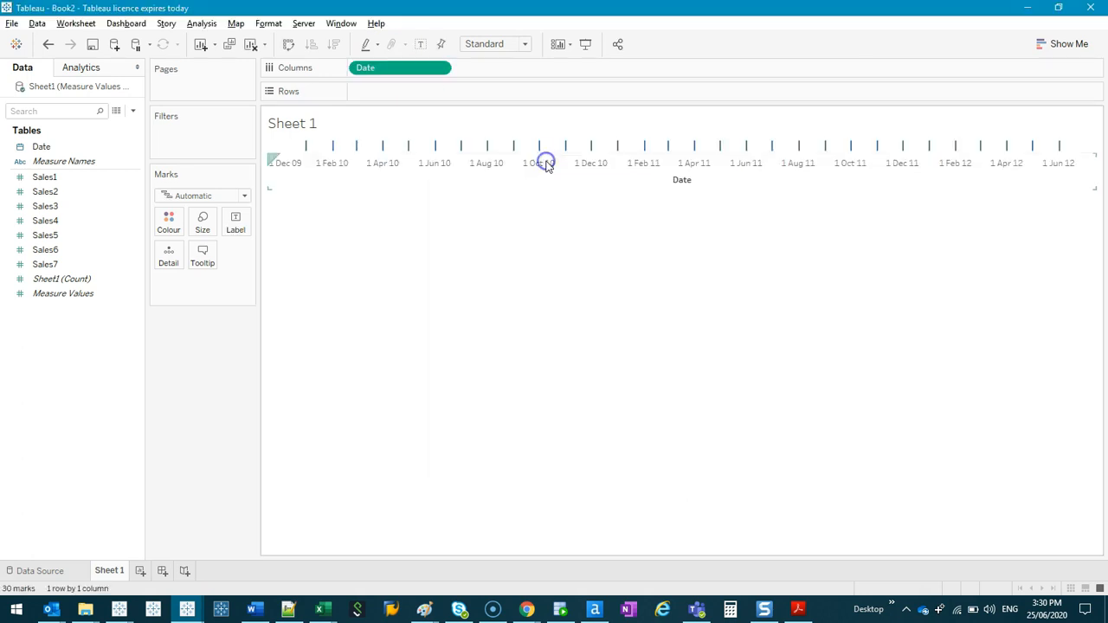
{"action": "mouse_move", "coordinate": [461, 146]}
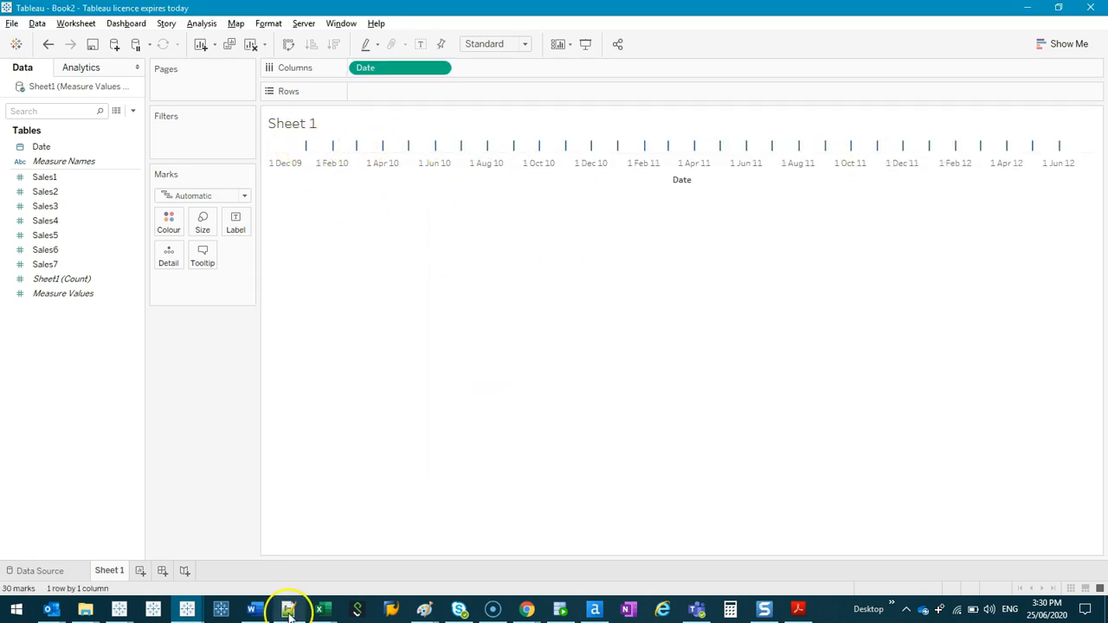
{"action": "left_click", "coordinate": [289, 608]}
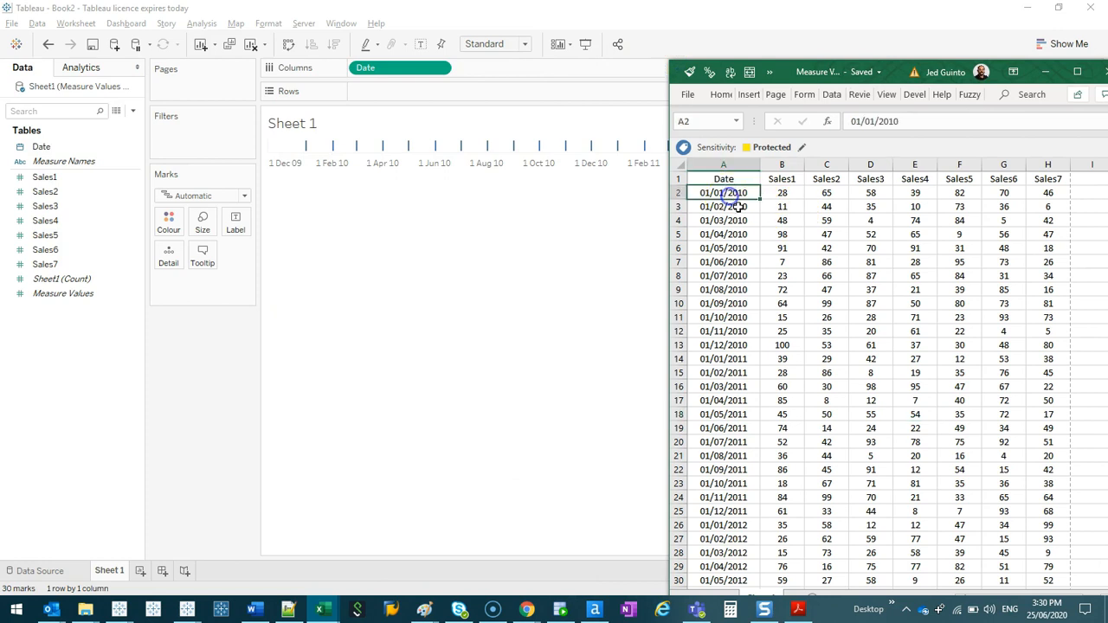
{"action": "left_click", "coordinate": [723, 206]}
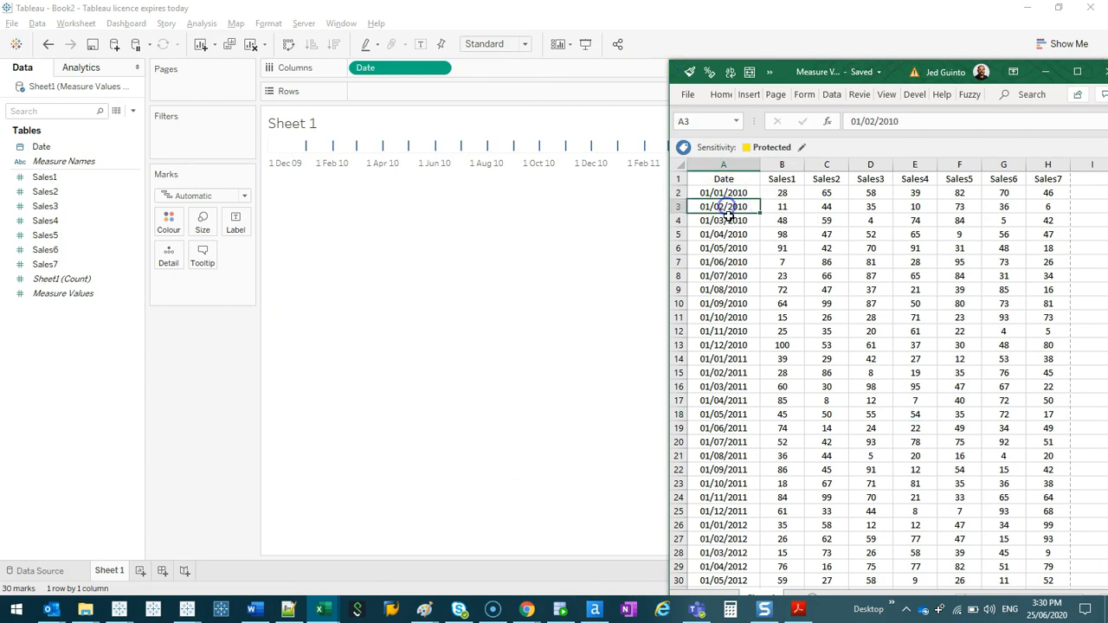
{"action": "left_click", "coordinate": [723, 290]}
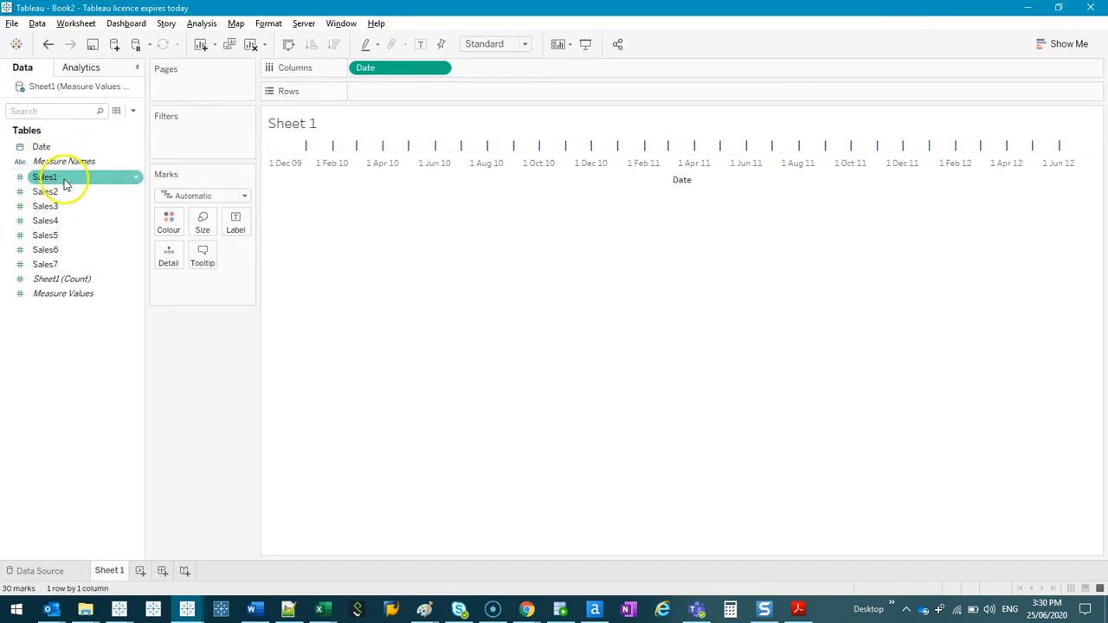
Step: Put SUM(Sales1) and SUM(Sales2) on Rows as stacked line charts over Date
{"action": "left_click_drag", "start_coordinate": [45, 177], "coordinate": [398, 91]}
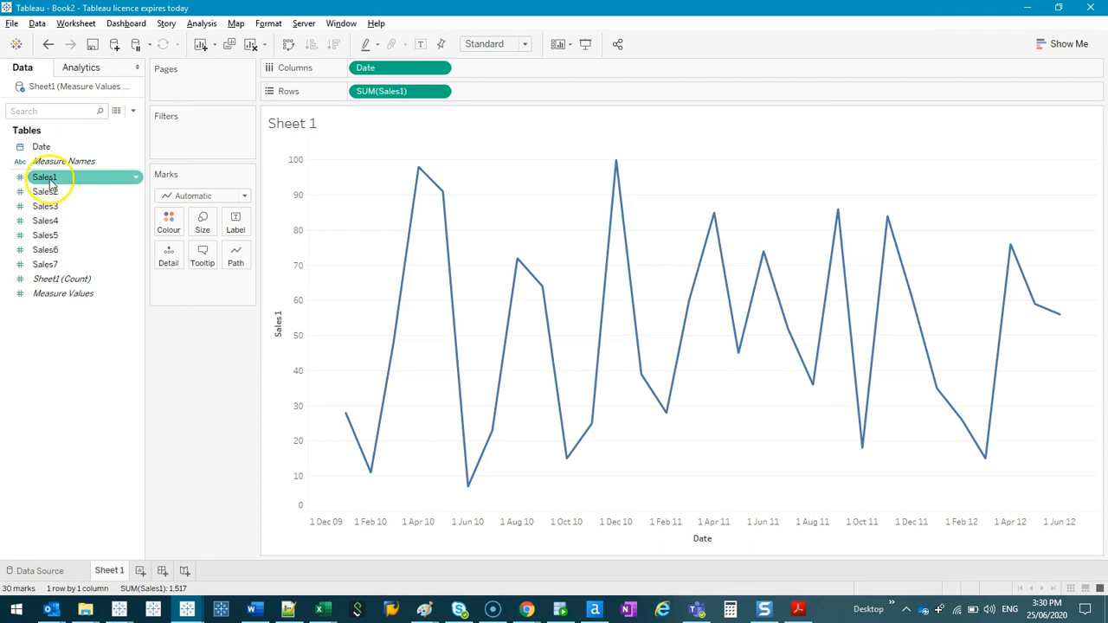
{"action": "left_click", "coordinate": [45, 192]}
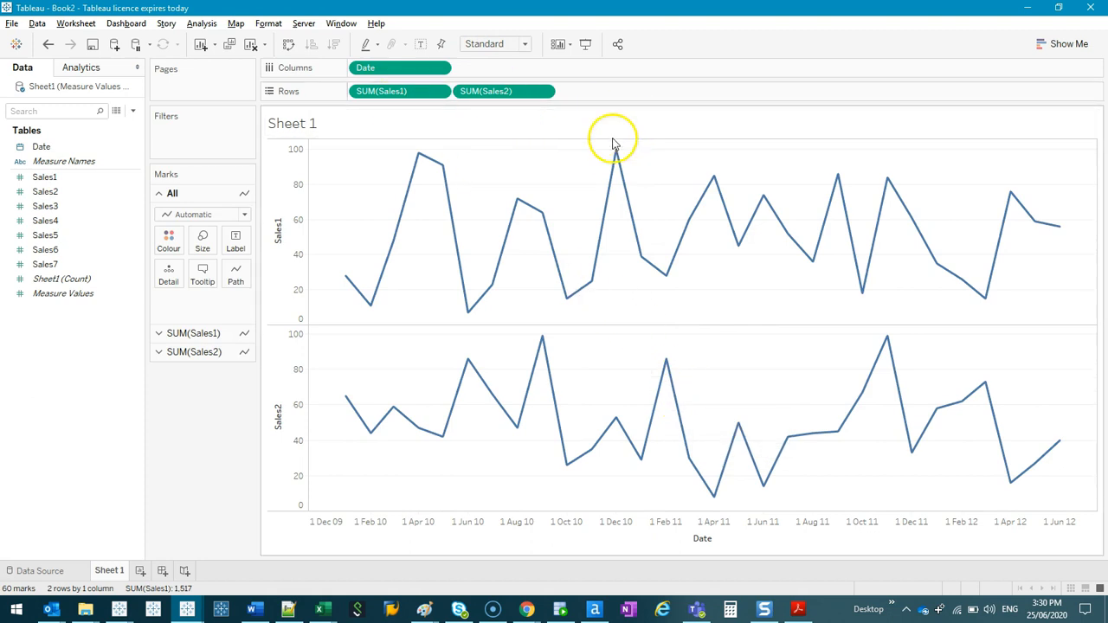
{"action": "mouse_move", "coordinate": [391, 91]}
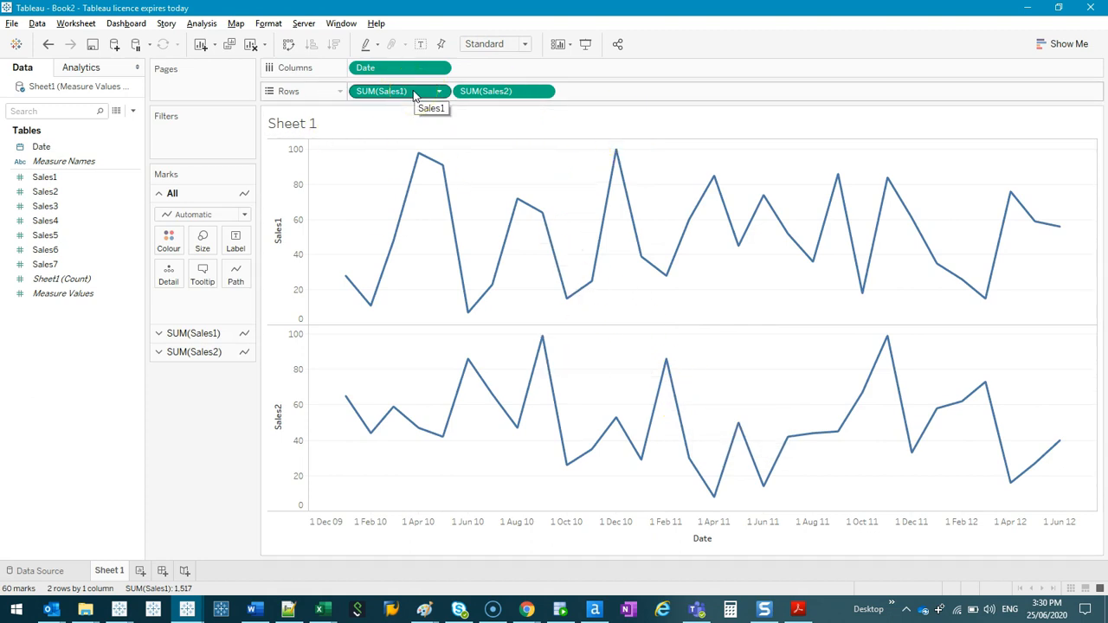
{"action": "left_click", "coordinate": [390, 91]}
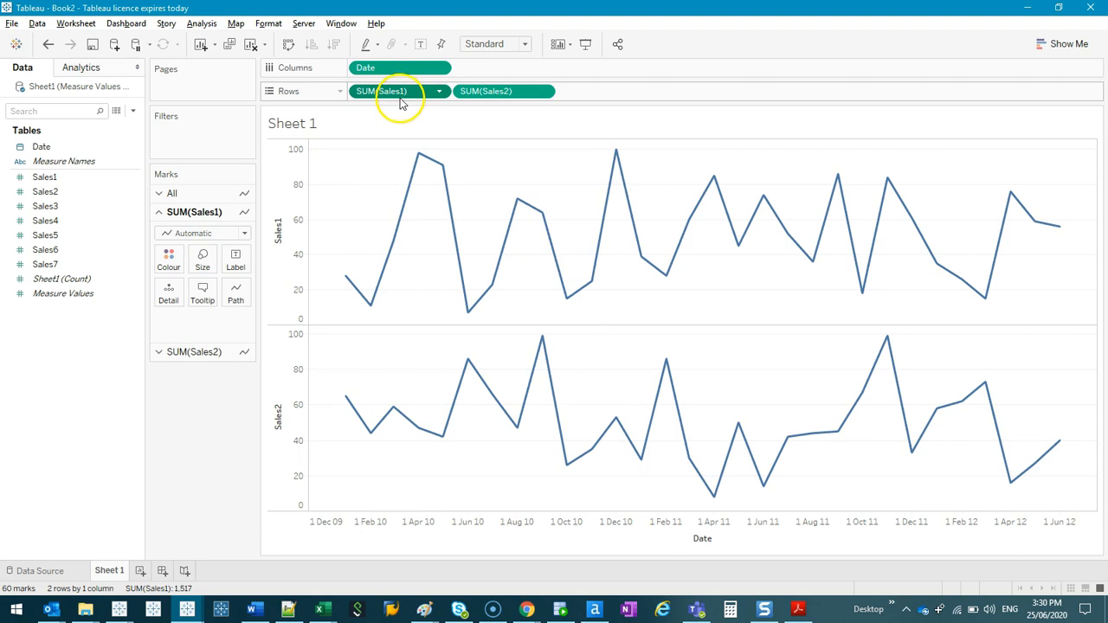
Step: Switch the Sales1 marks to Bar and pair them with the Sales2 line on a dual axis
{"action": "left_click", "coordinate": [194, 212]}
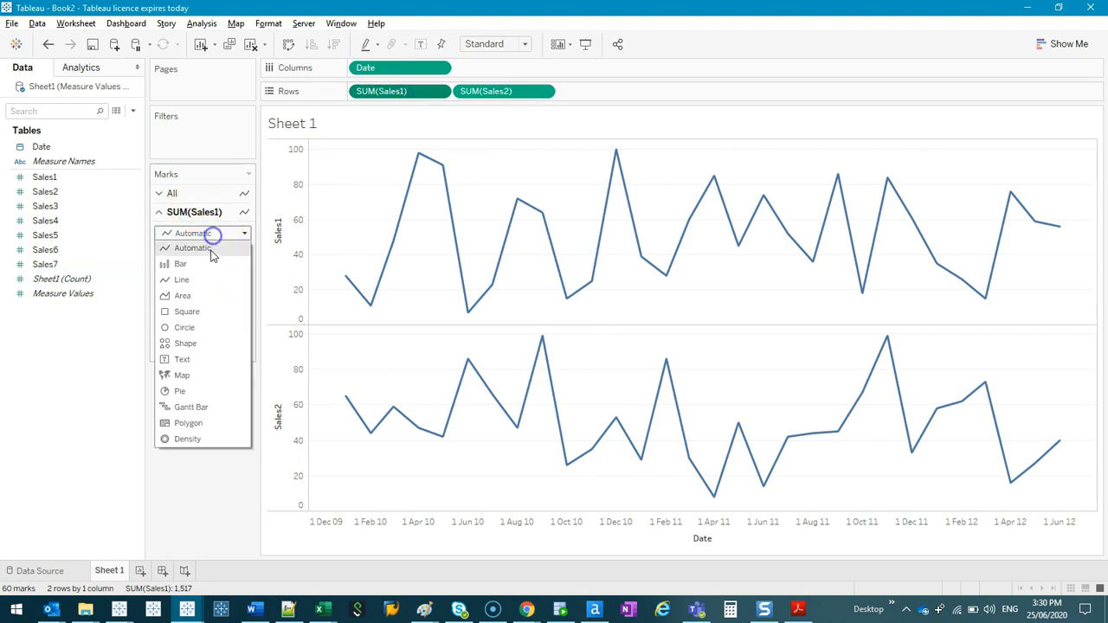
{"action": "left_click", "coordinate": [180, 263]}
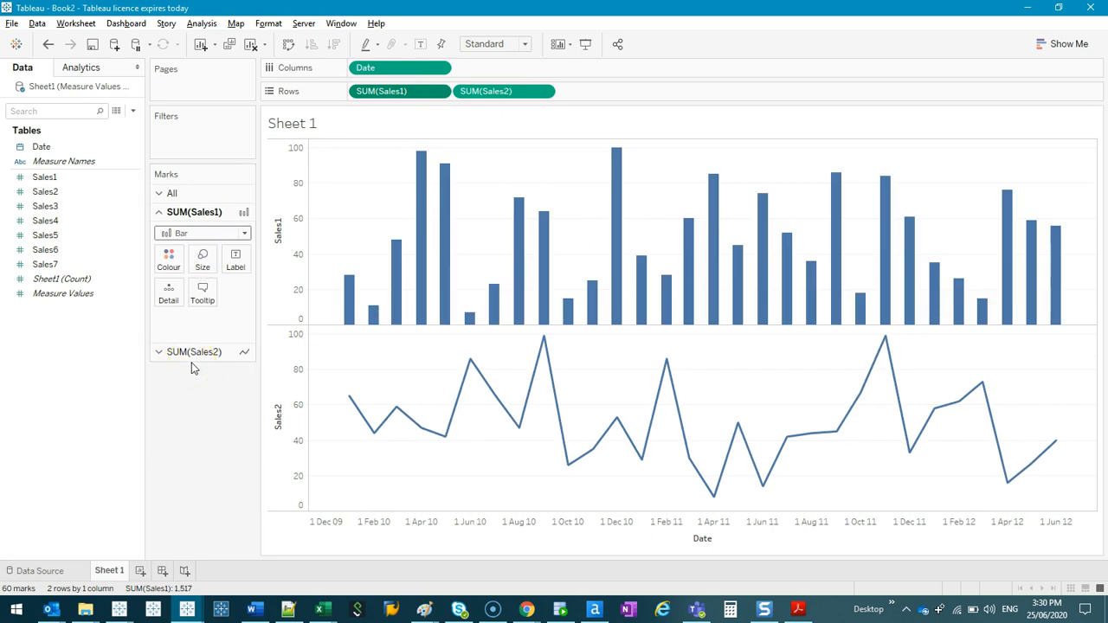
{"action": "mouse_move", "coordinate": [312, 217]}
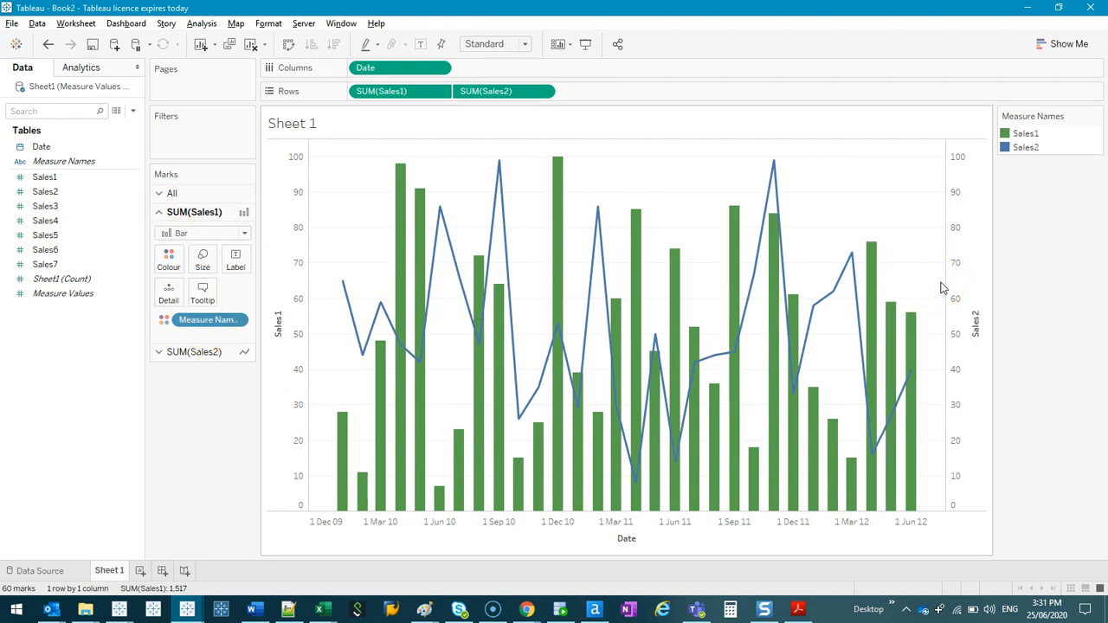
{"action": "left_click", "coordinate": [45, 178]}
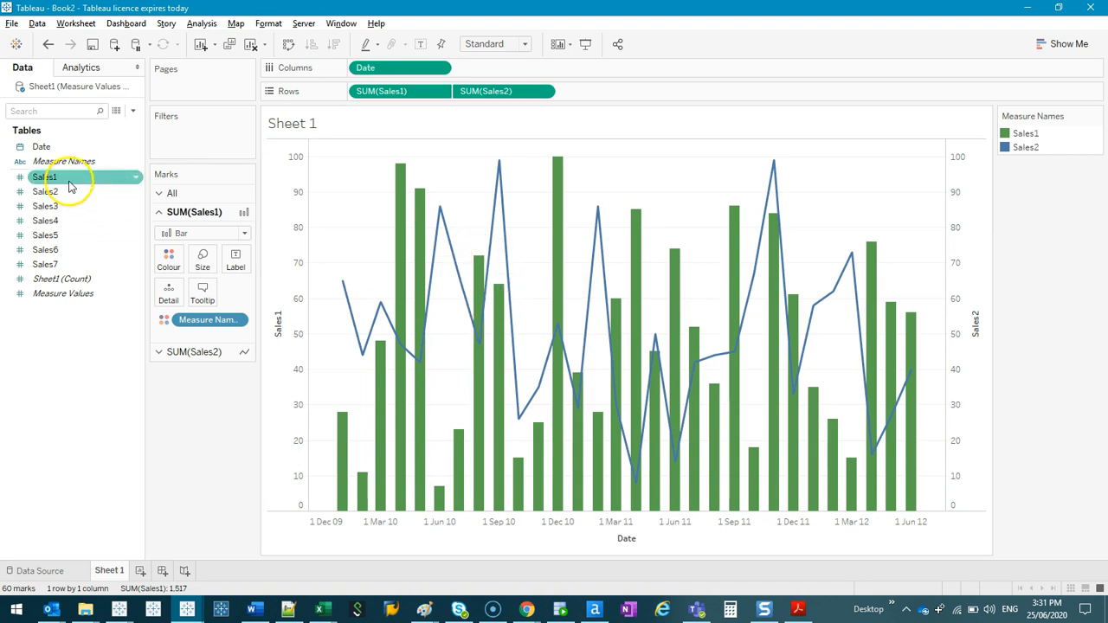
Step: Add Sales3 to Rows, inspect its field options, then clear the whole sheet
{"action": "left_click_drag", "start_coordinate": [45, 206], "coordinate": [606, 90]}
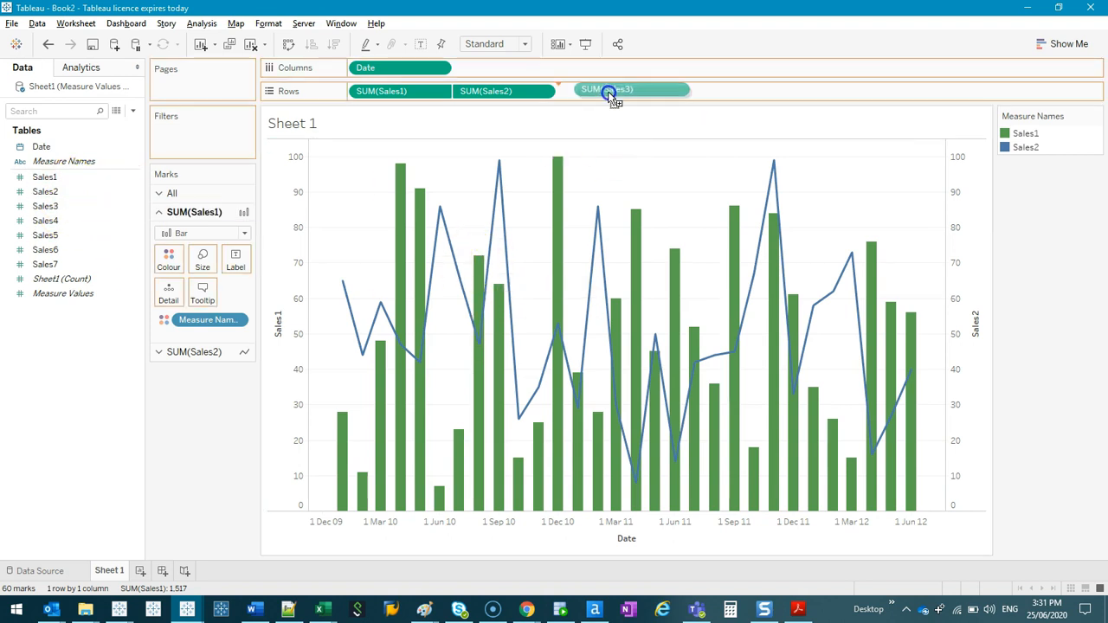
{"action": "right_click", "coordinate": [606, 91]}
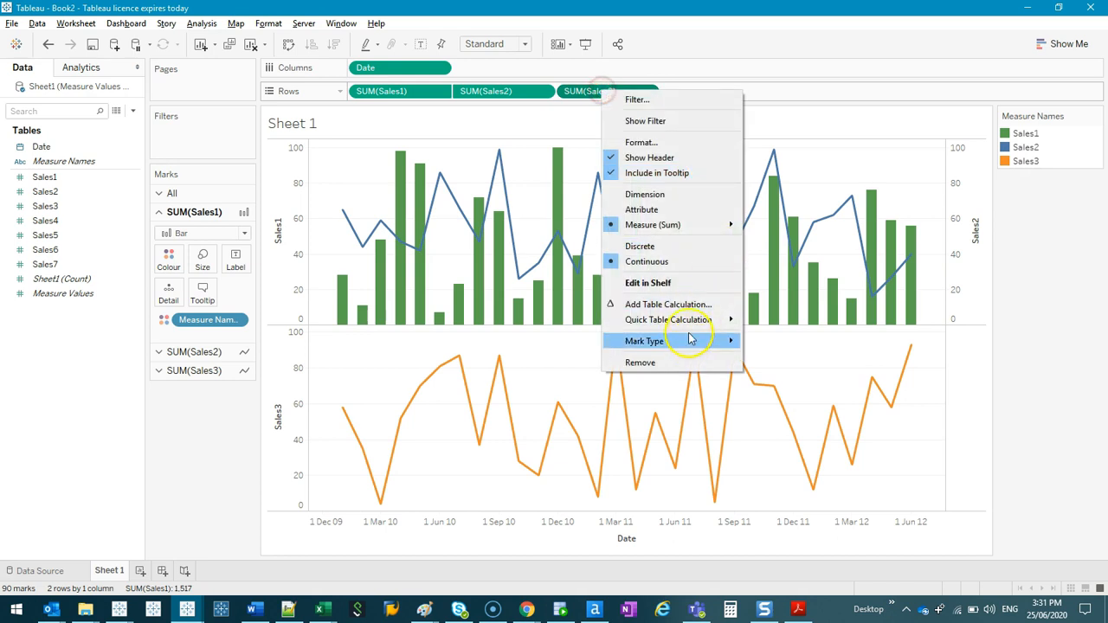
{"action": "mouse_move", "coordinate": [669, 304]}
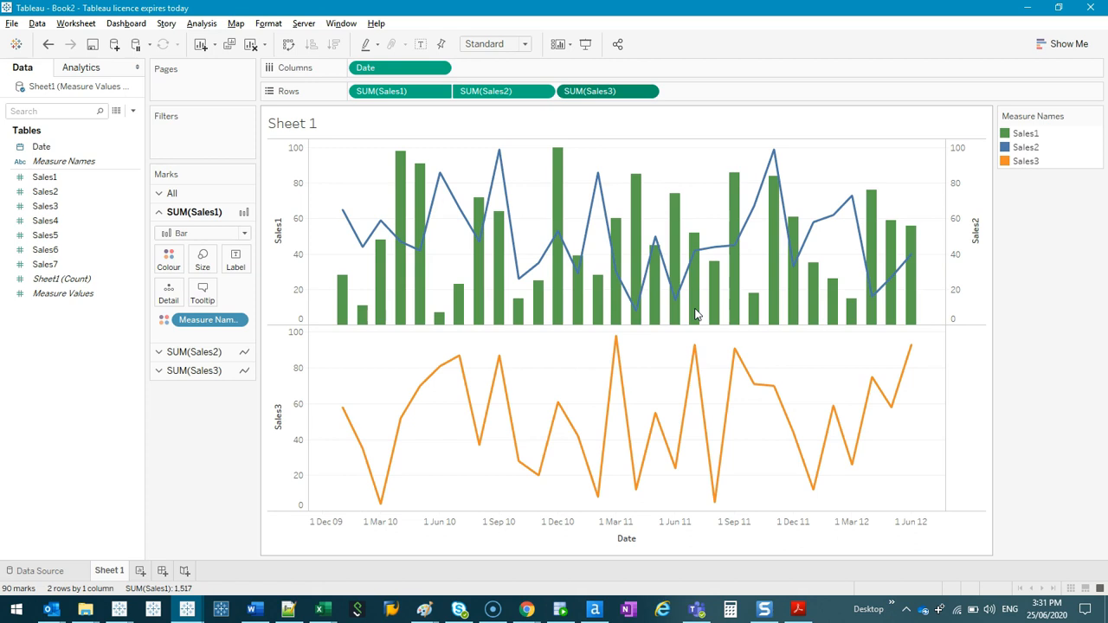
{"action": "left_click", "coordinate": [252, 45]}
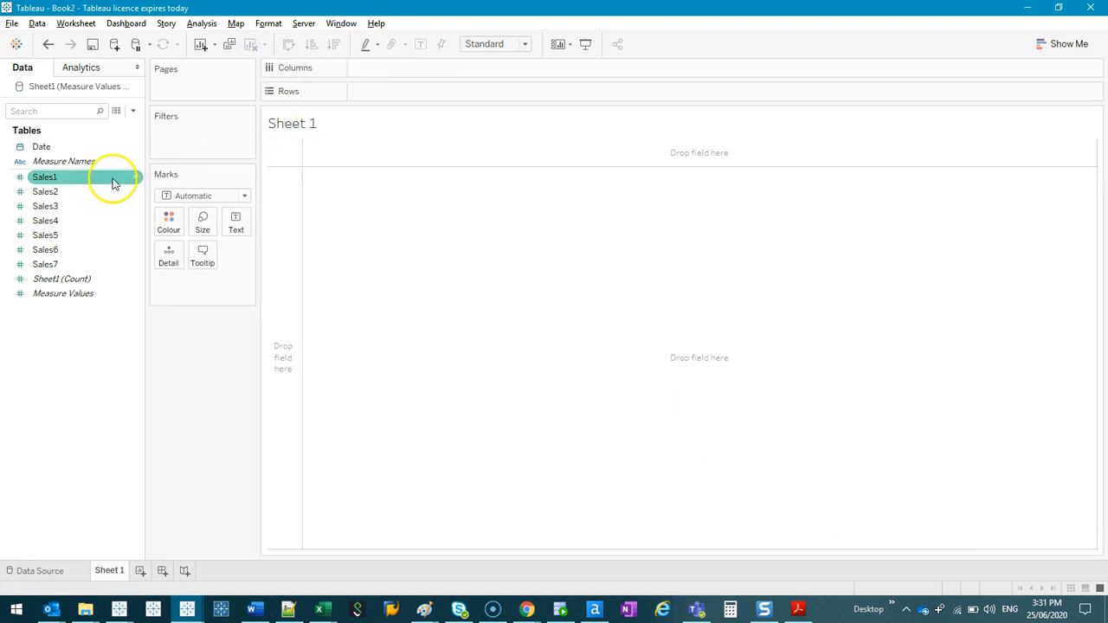
Step: Put continuous Date on Columns and Sales1 on Rows for a single line chart
{"action": "left_click", "coordinate": [45, 264]}
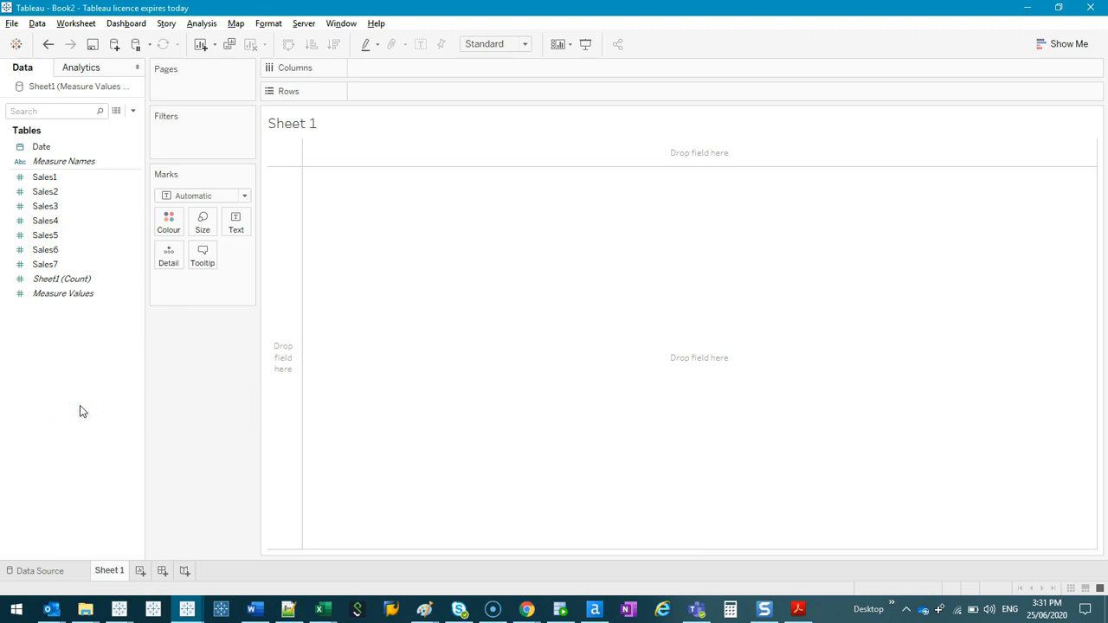
{"action": "left_click", "coordinate": [41, 145]}
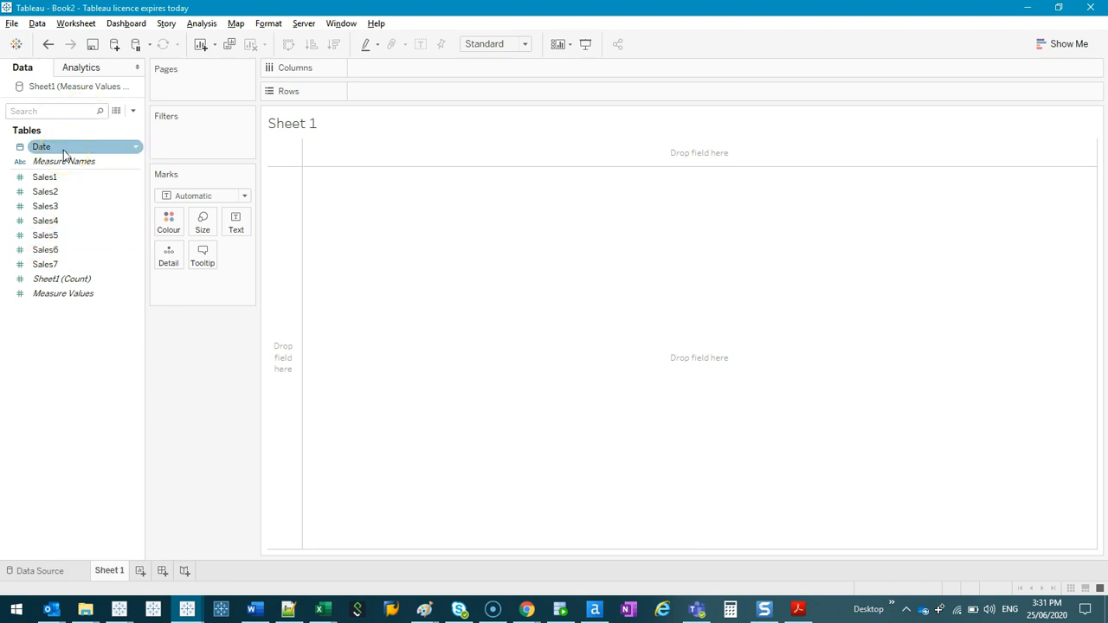
{"action": "left_click", "coordinate": [63, 146]}
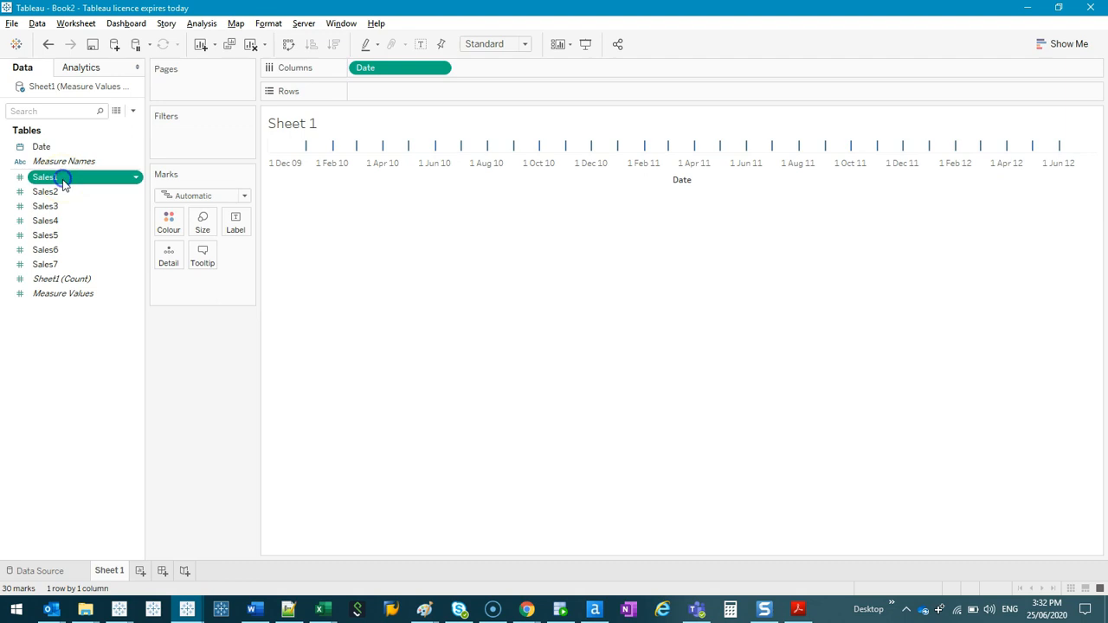
{"action": "left_click_drag", "start_coordinate": [45, 176], "coordinate": [381, 90]}
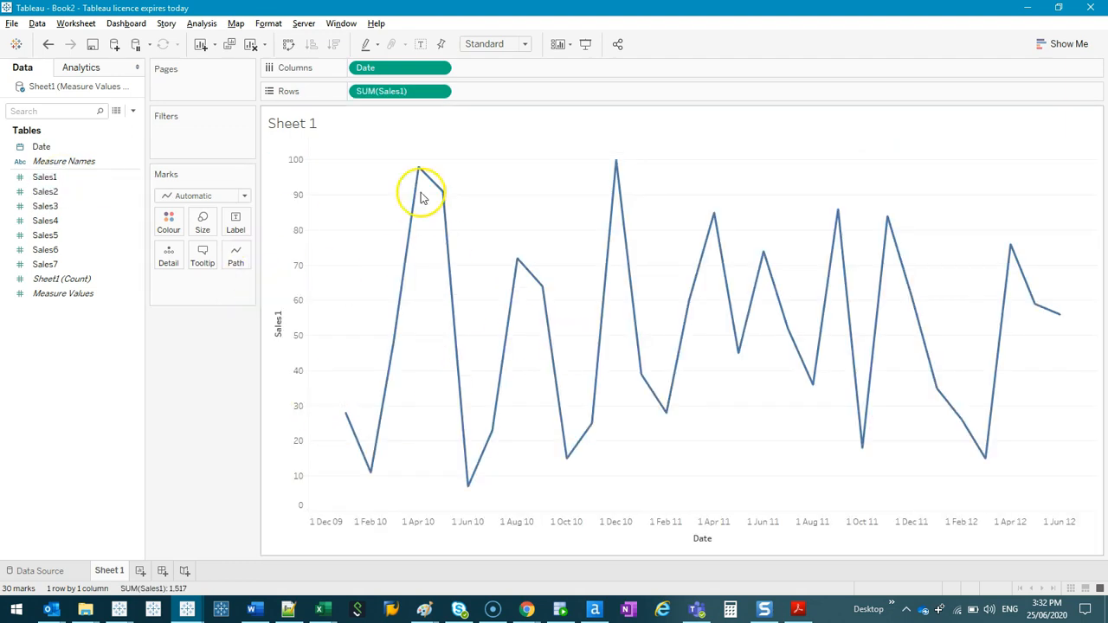
{"action": "mouse_move", "coordinate": [243, 144]}
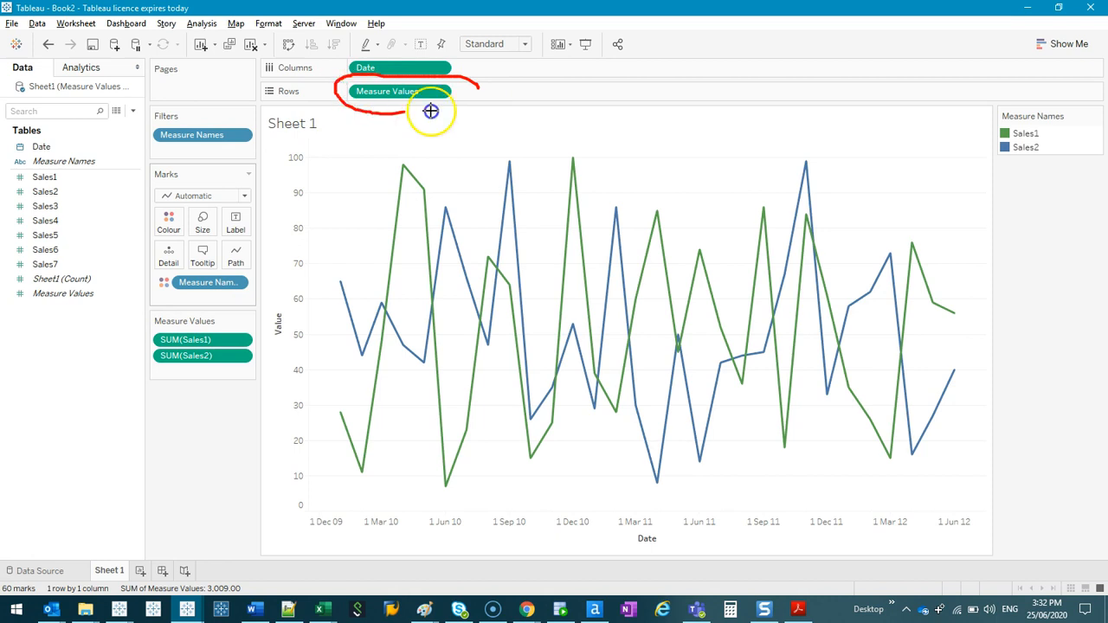
{"action": "mouse_move", "coordinate": [151, 313]}
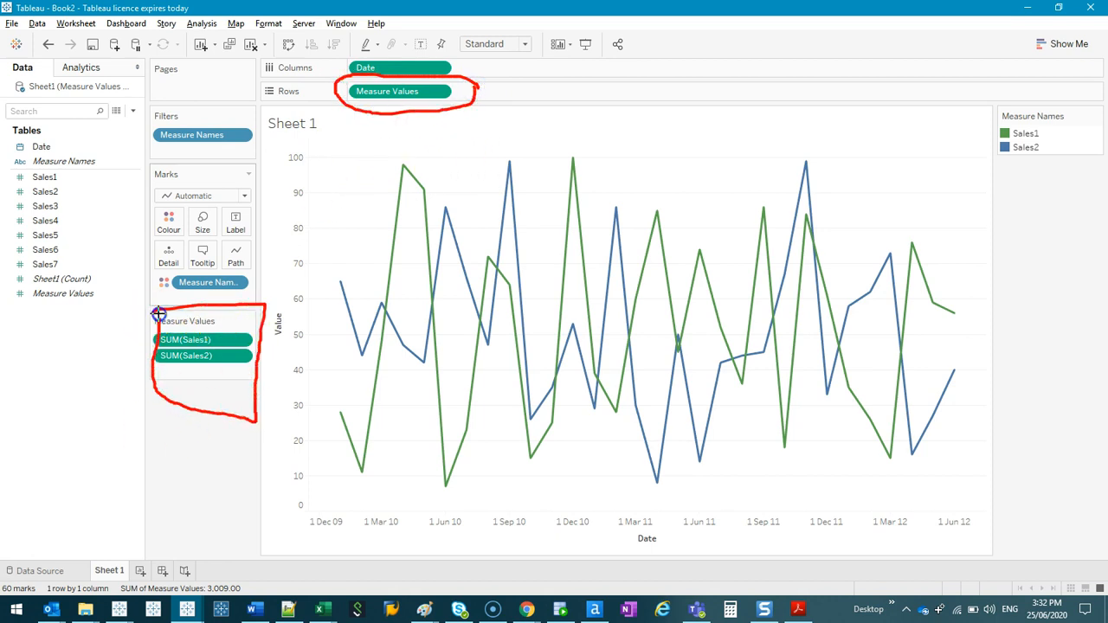
{"action": "mouse_move", "coordinate": [552, 306]}
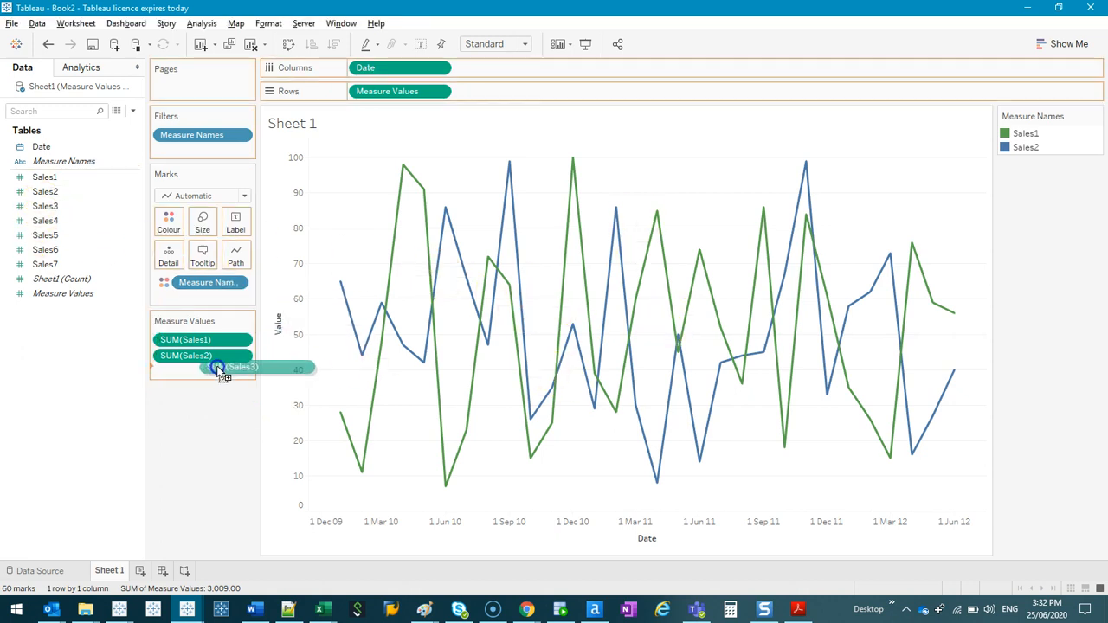
Step: Drag Sales3 into the Measure Values card so Sales2 and Sales3 share the Value axis
{"action": "left_click_drag", "start_coordinate": [243, 367], "coordinate": [182, 370]}
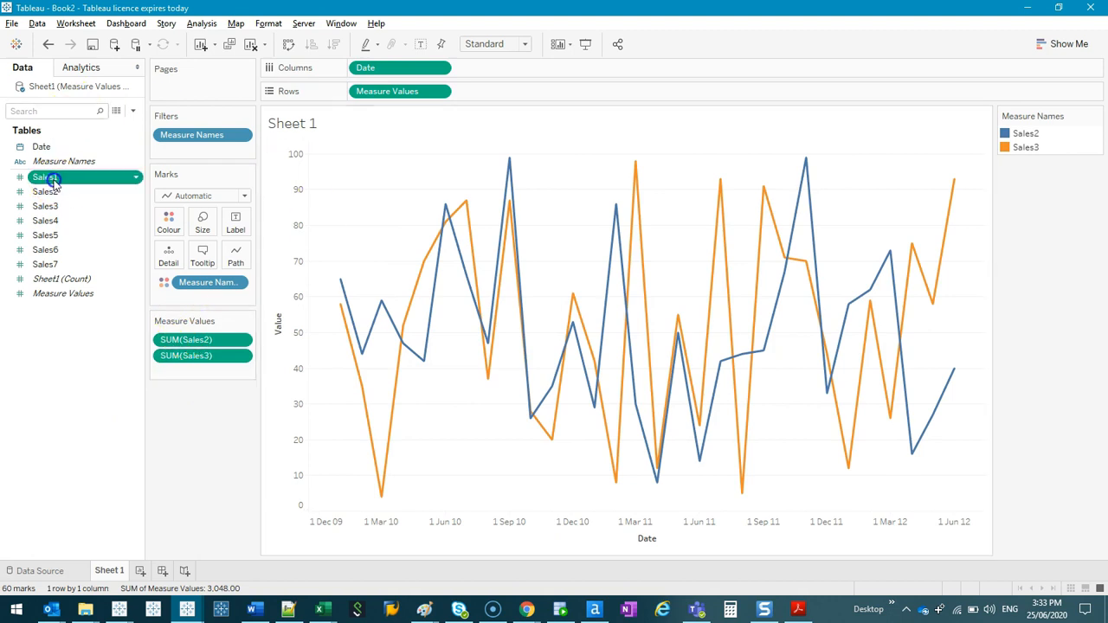
Step: Drag Sales1 onto Rows ahead of Measure Values to give it its own pane
{"action": "left_click_drag", "start_coordinate": [45, 176], "coordinate": [381, 91]}
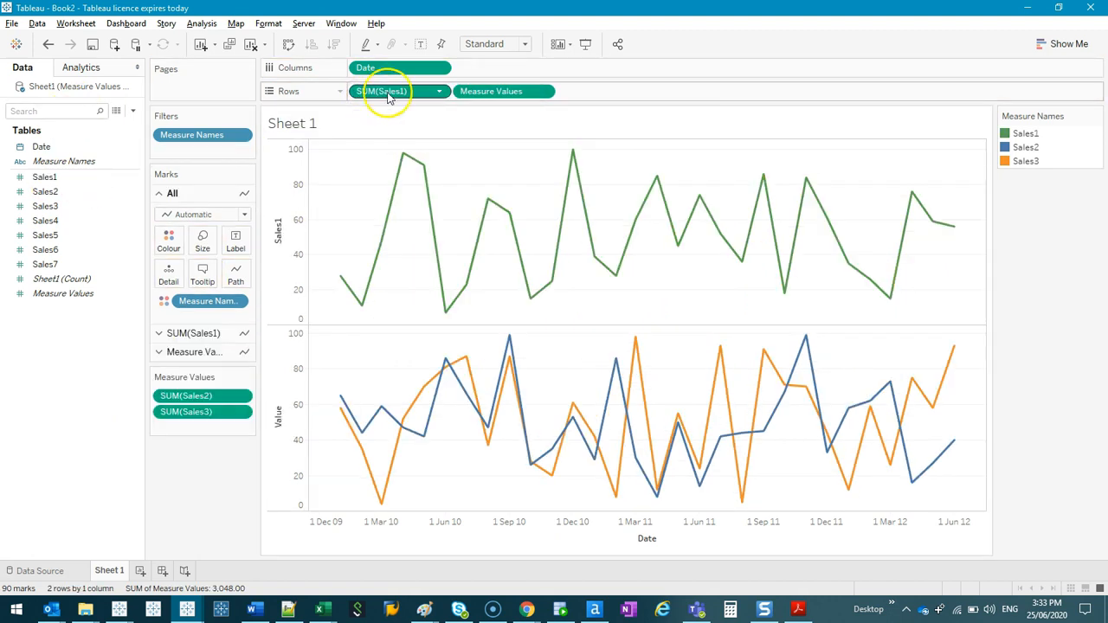
{"action": "mouse_move", "coordinate": [441, 108]}
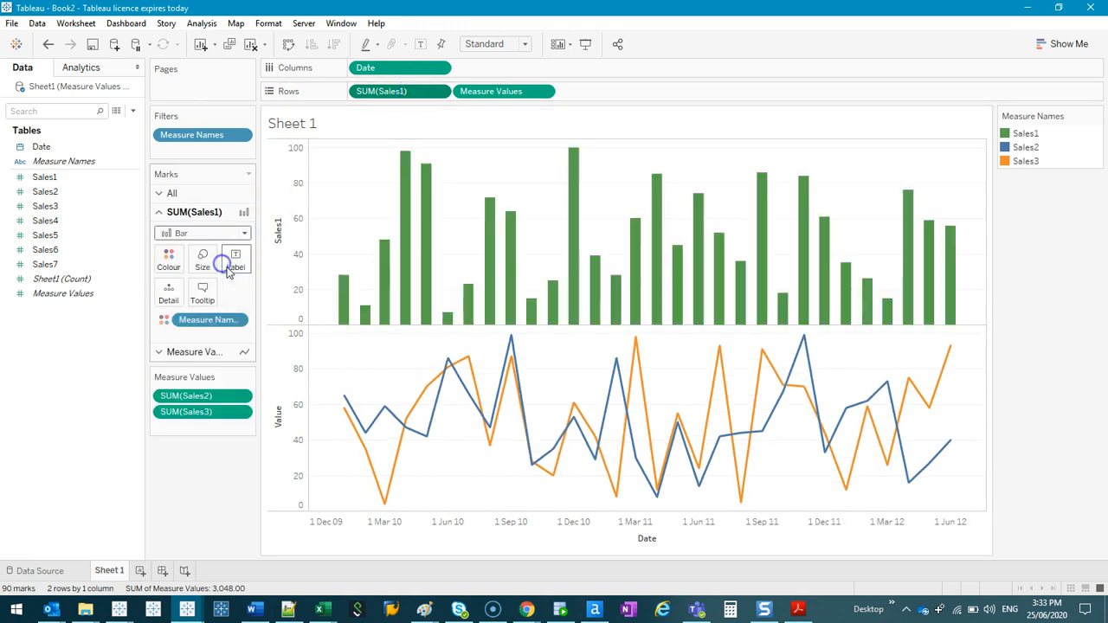
{"action": "mouse_move", "coordinate": [498, 91]}
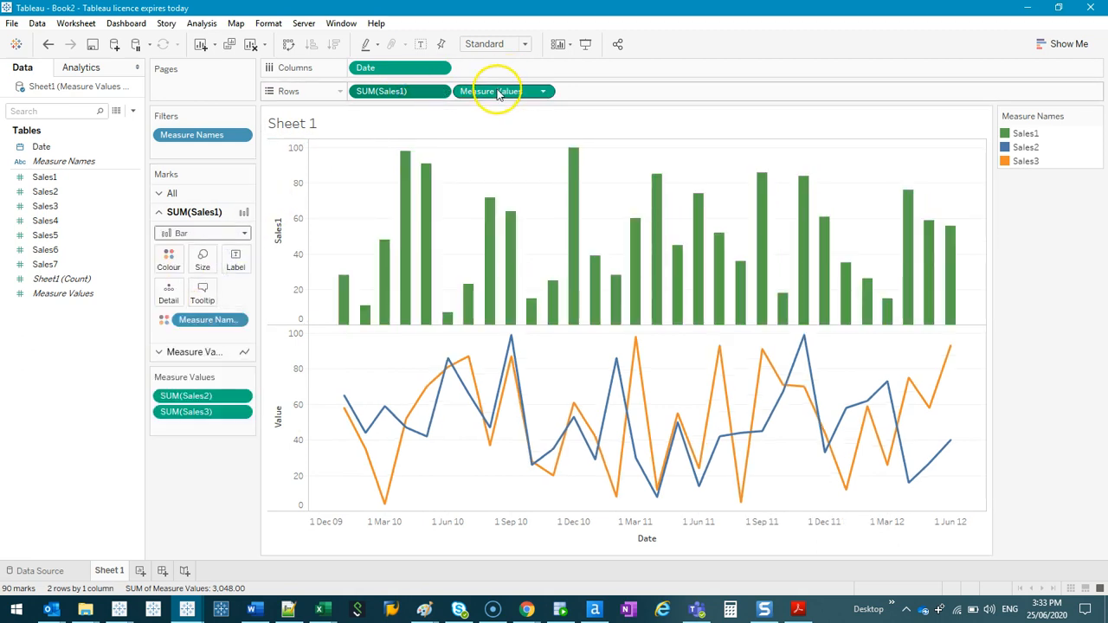
Step: Dual-axis Measure Values with SUM(Sales1), showing Sales1 as an area and Sales2/Sales3 as bars
{"action": "right_click", "coordinate": [499, 91]}
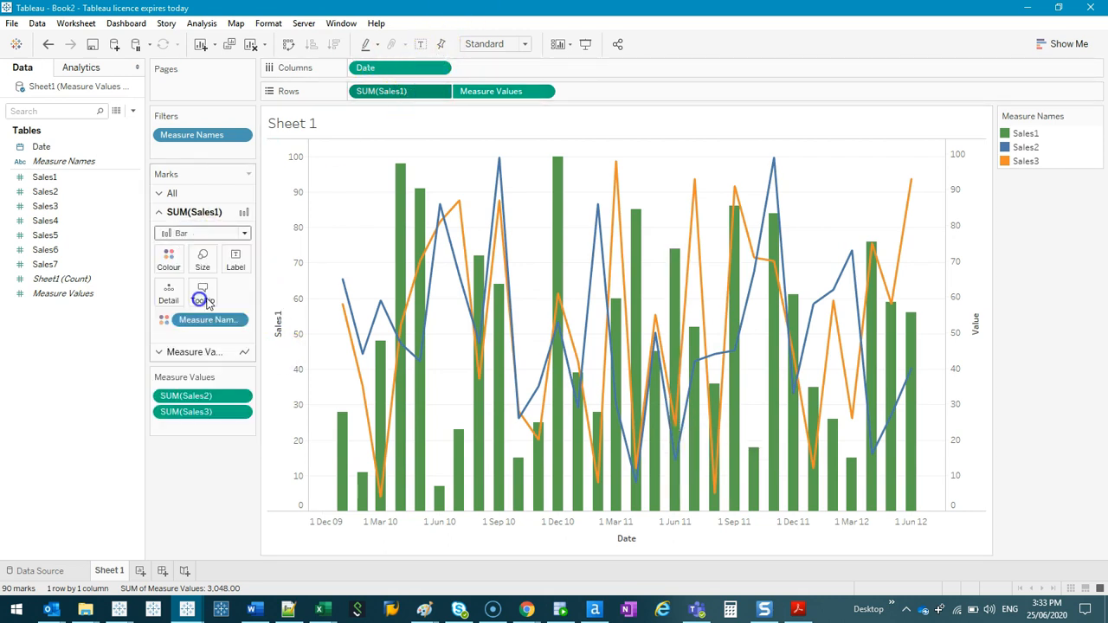
{"action": "left_click", "coordinate": [202, 232]}
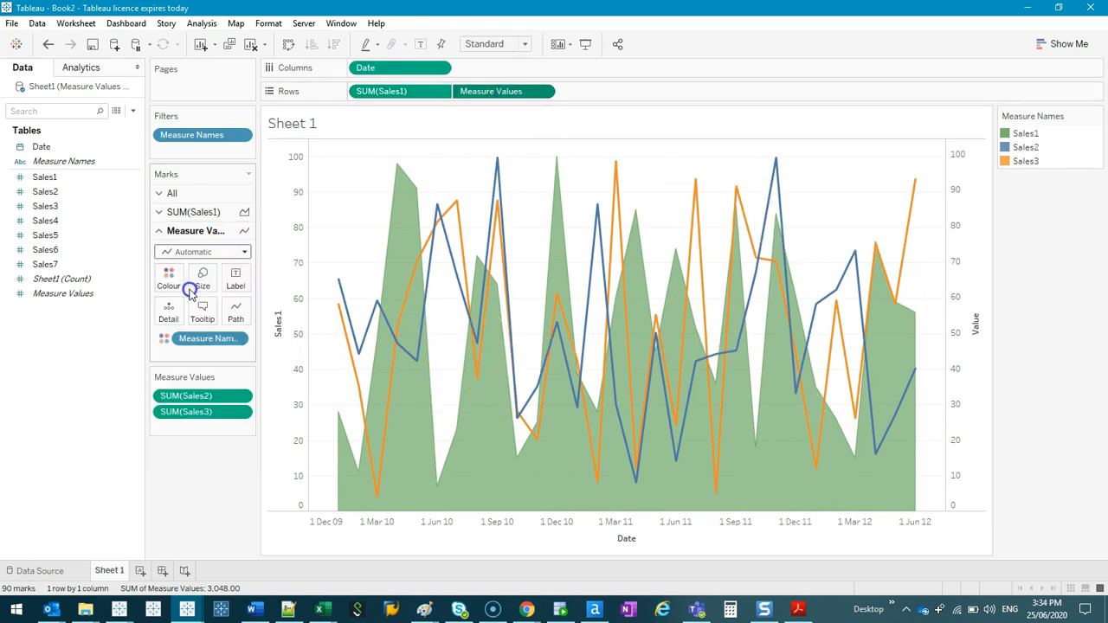
{"action": "left_click", "coordinate": [245, 252]}
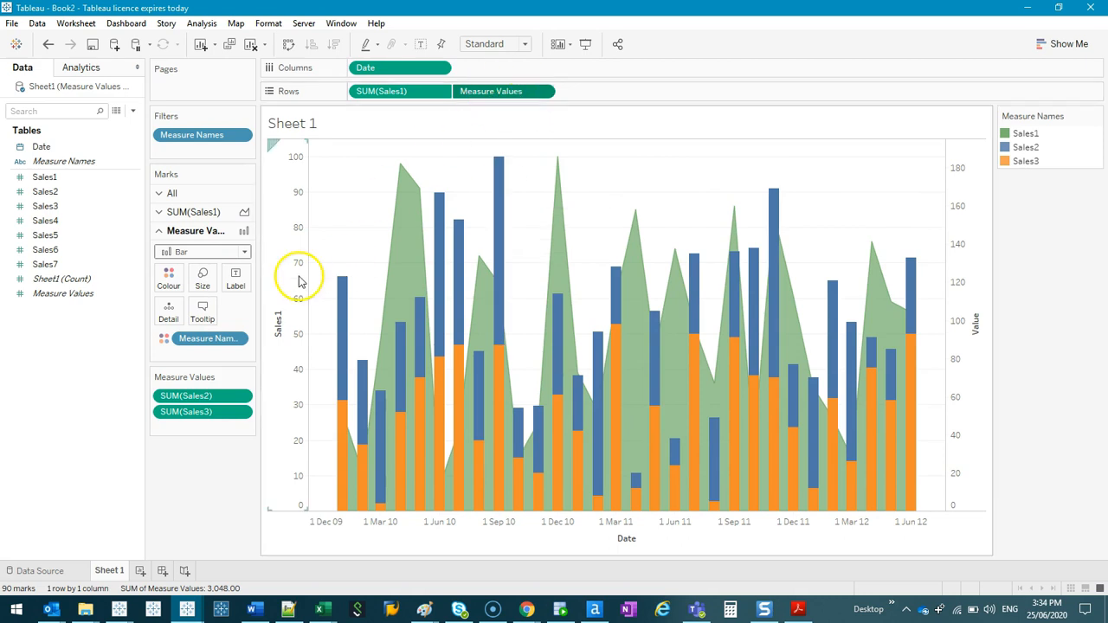
{"action": "mouse_move", "coordinate": [184, 252]}
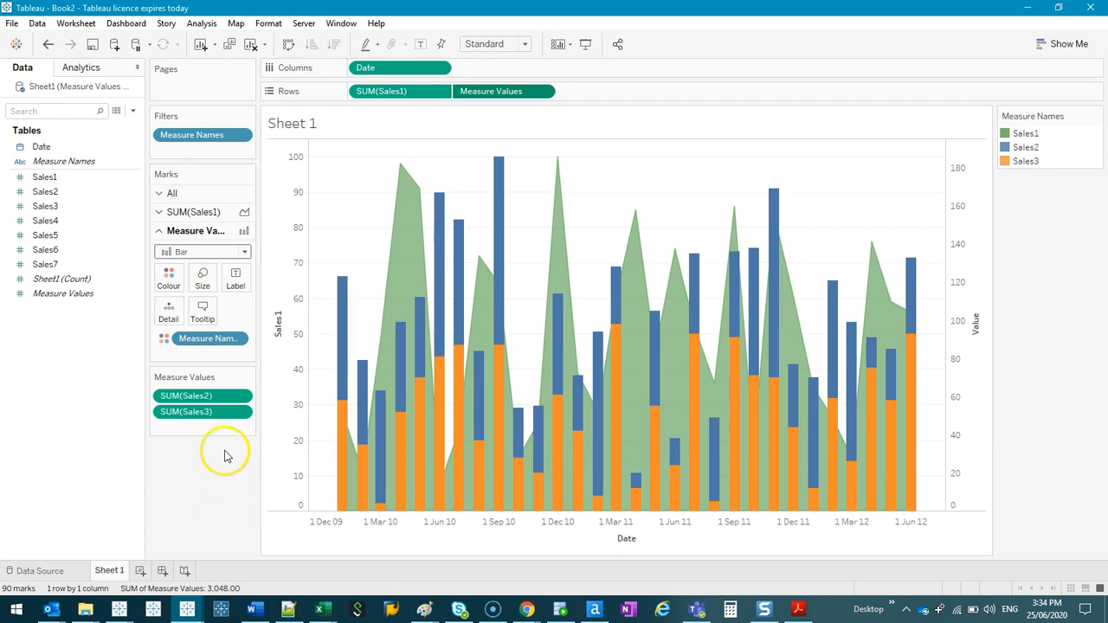
{"action": "mouse_move", "coordinate": [232, 476]}
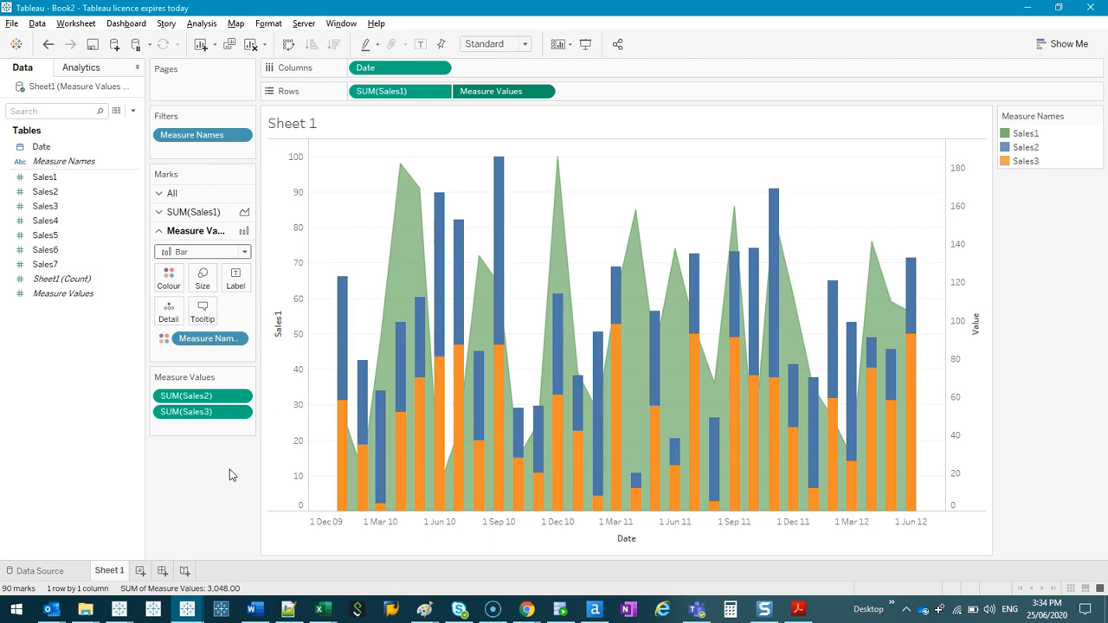